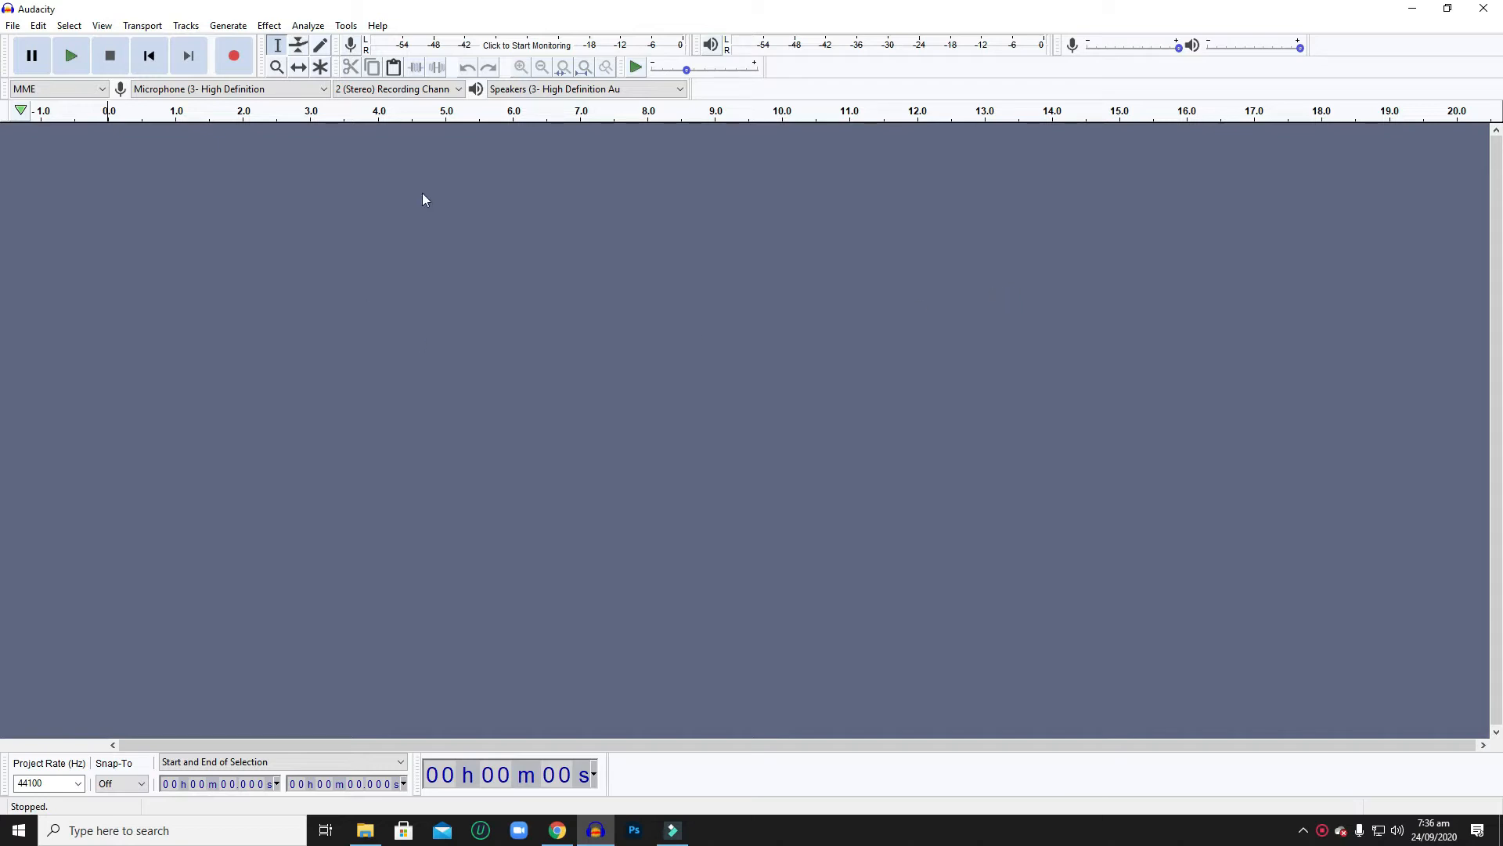
pyautogui.moveTo(398, 172)
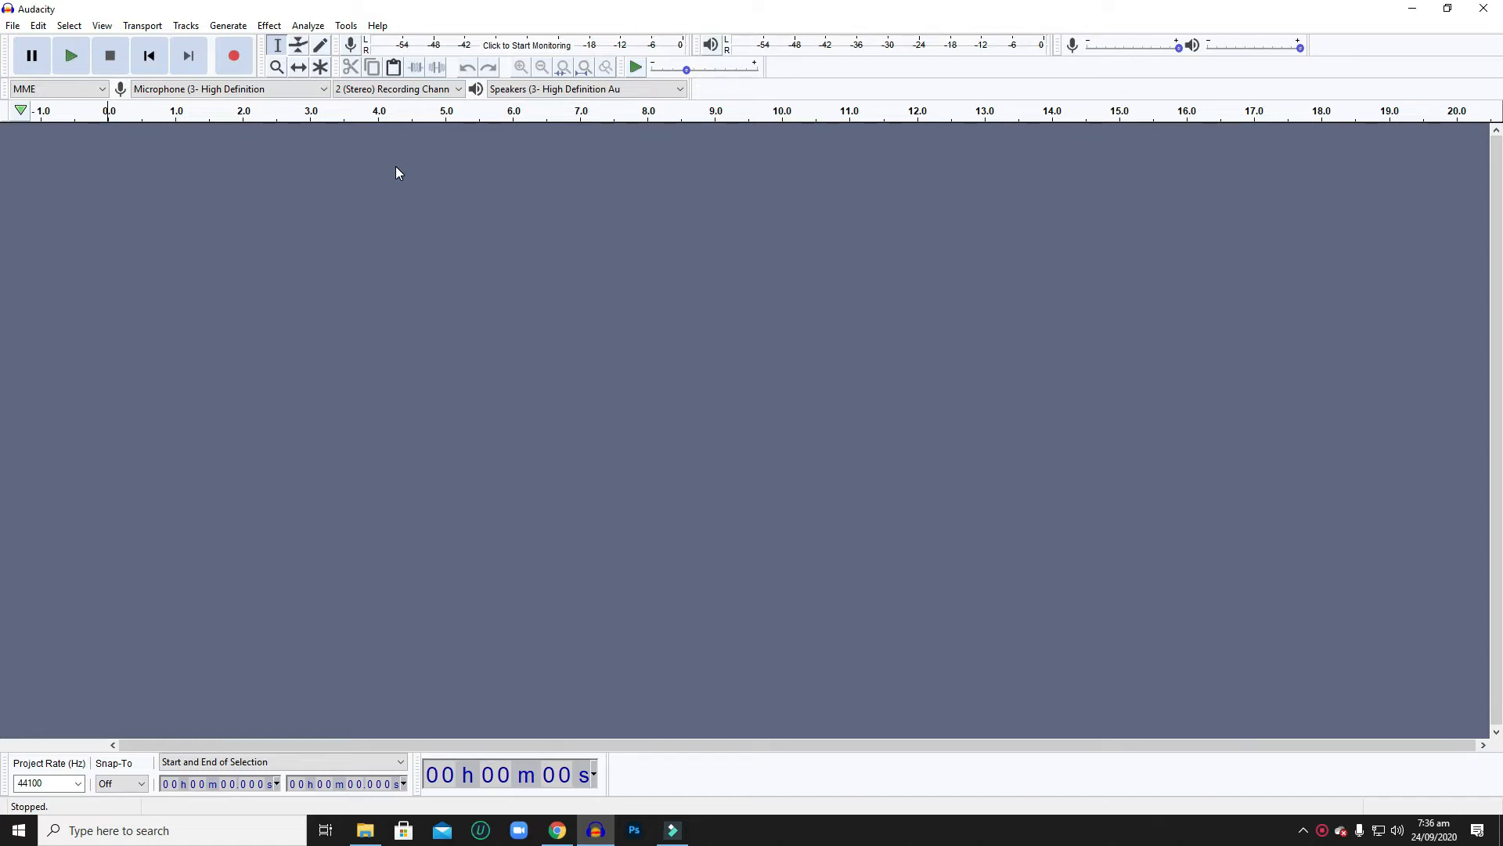
pyautogui.moveTo(395, 89)
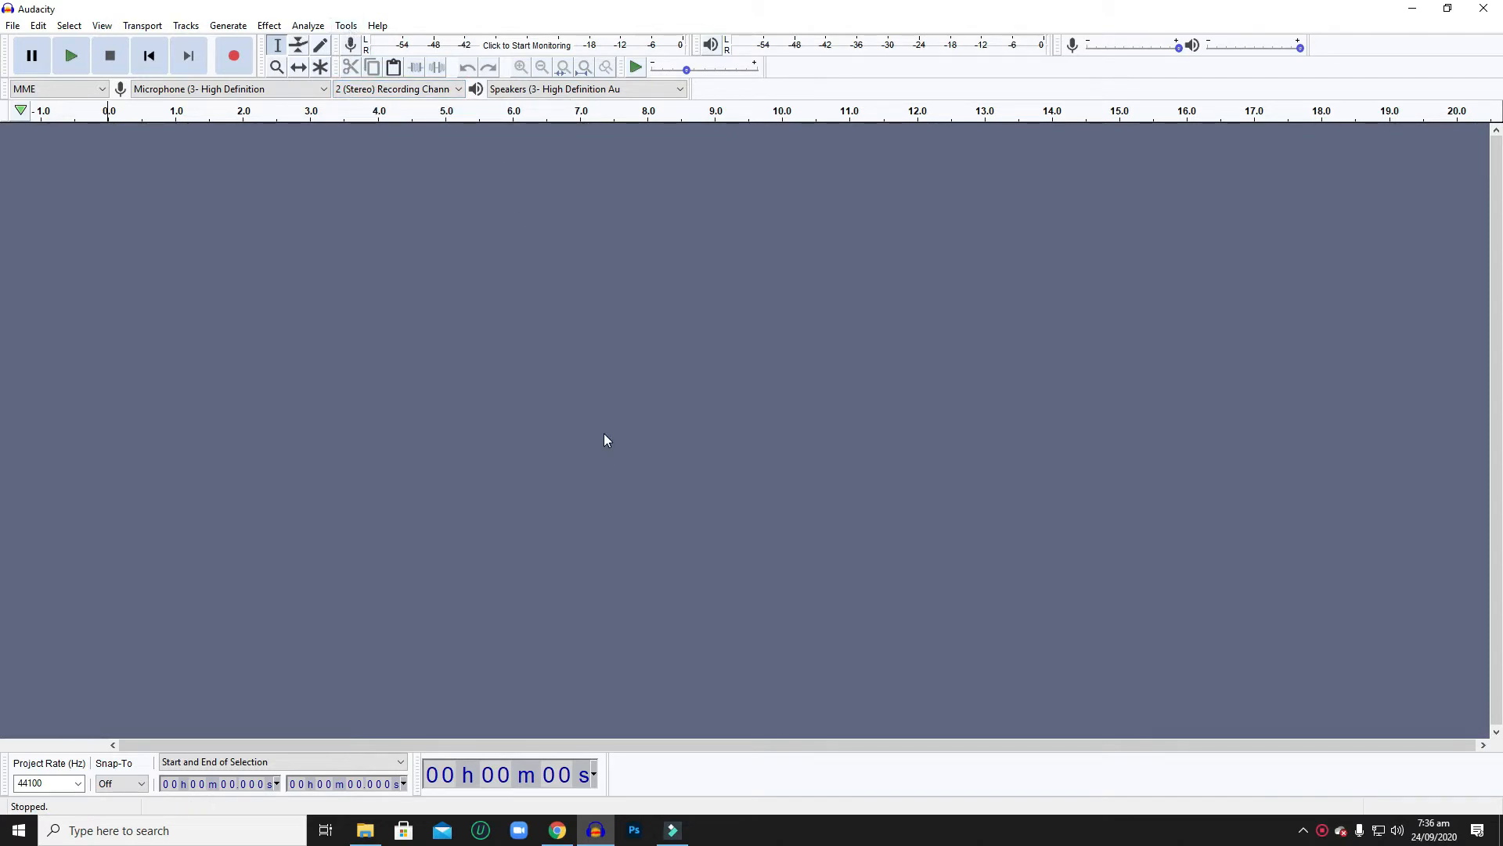
pyautogui.moveTo(340, 116)
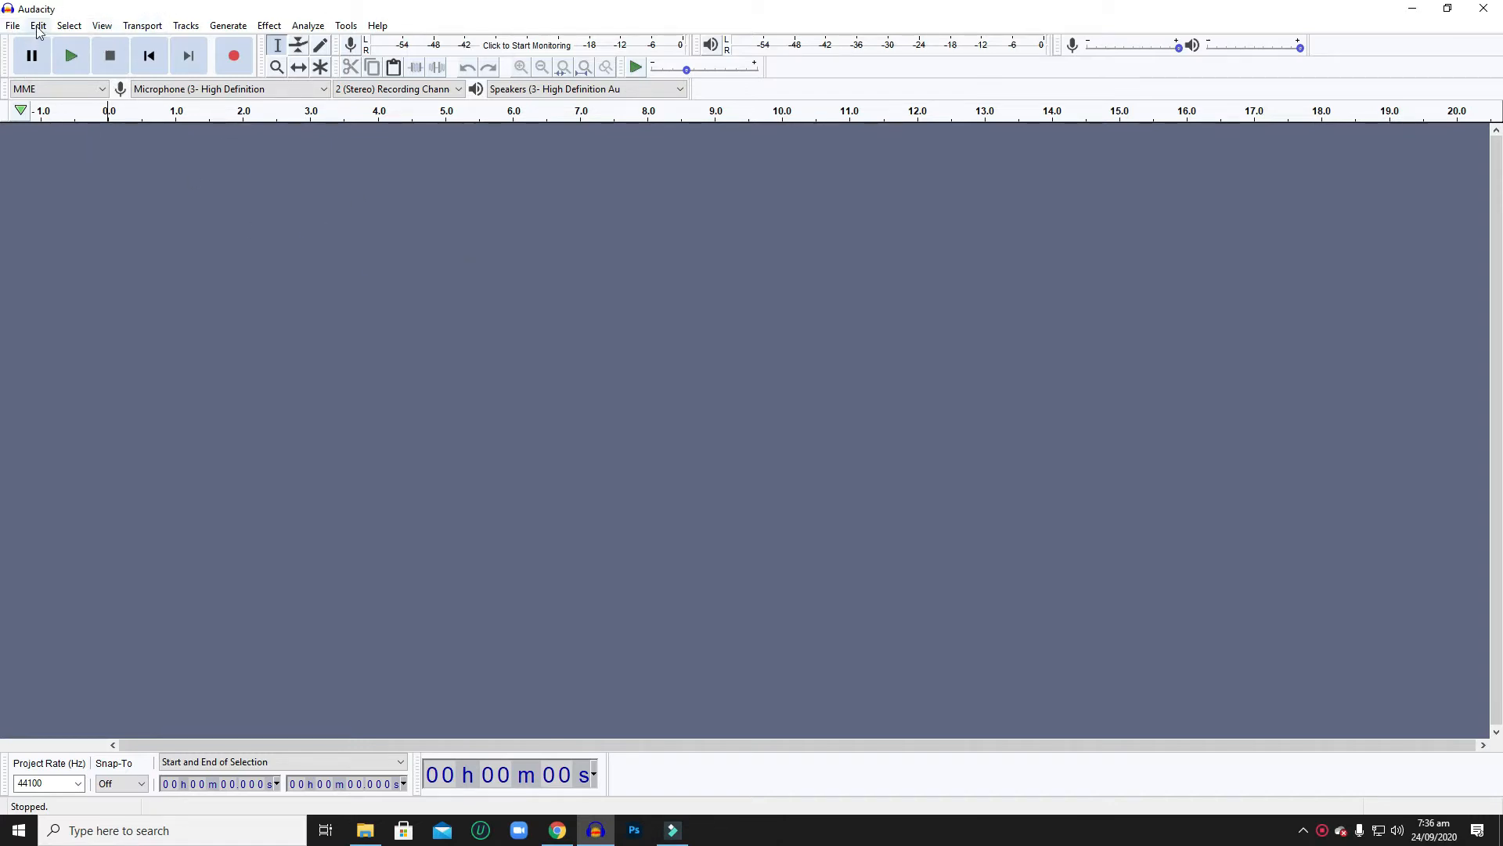
# Open and close Preferences, then bring up Add / Remove Plug-ins from the Tools menu.
pyautogui.click(39, 25)
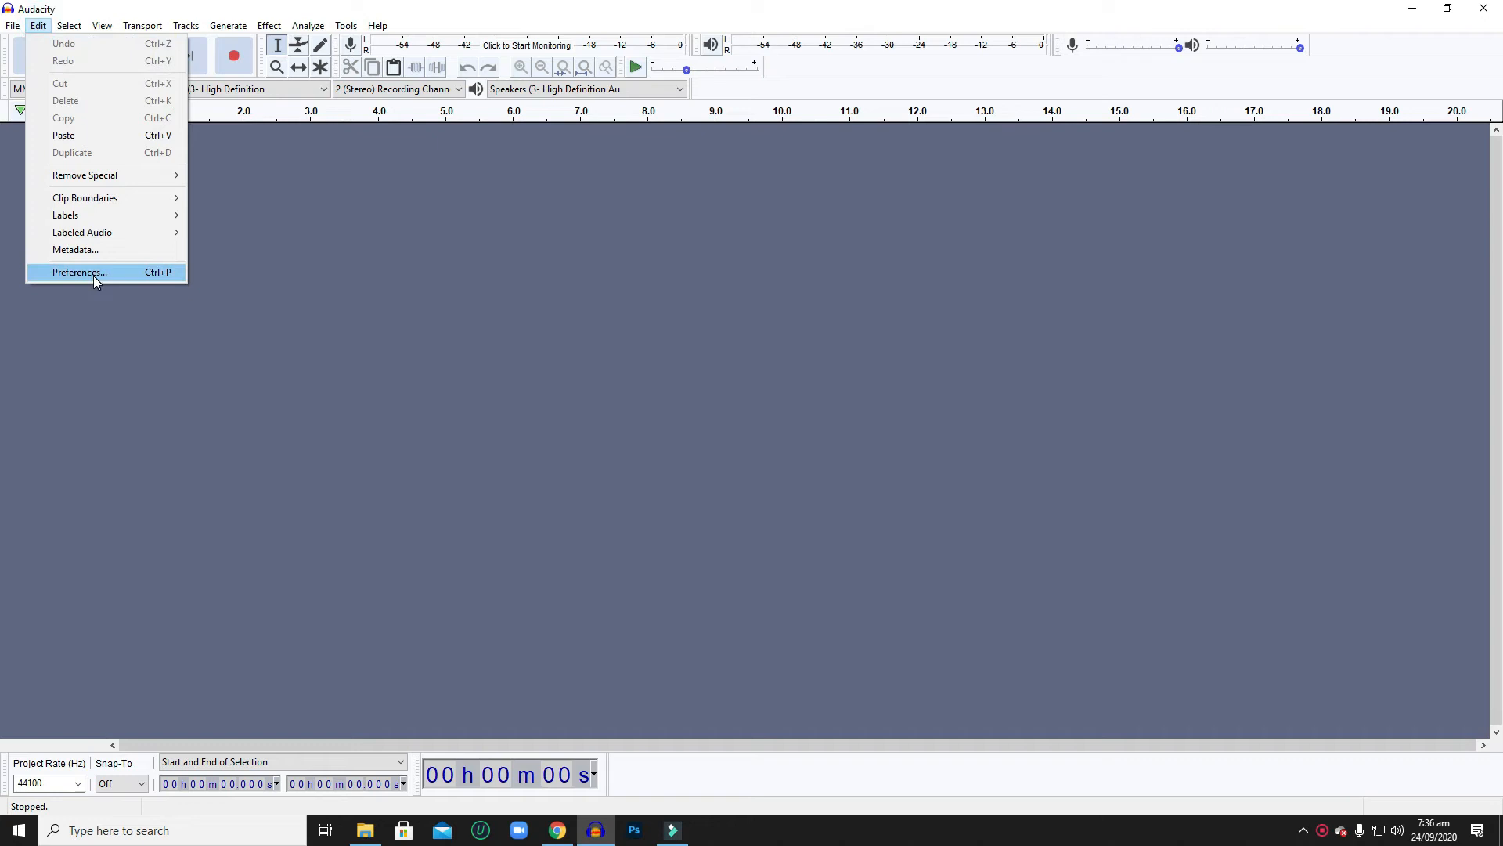
pyautogui.click(78, 272)
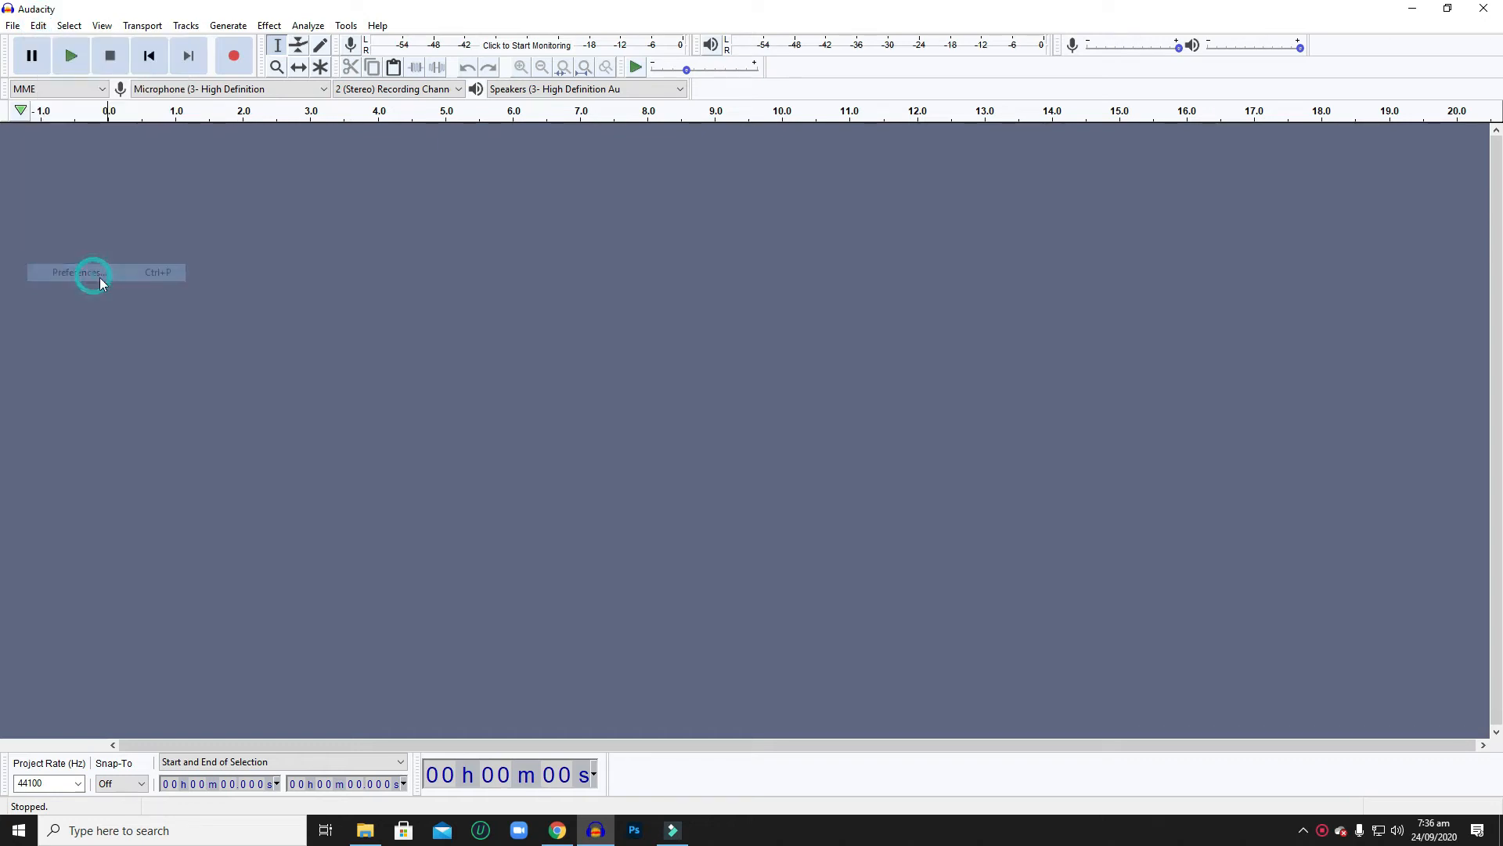
pyautogui.click(76, 273)
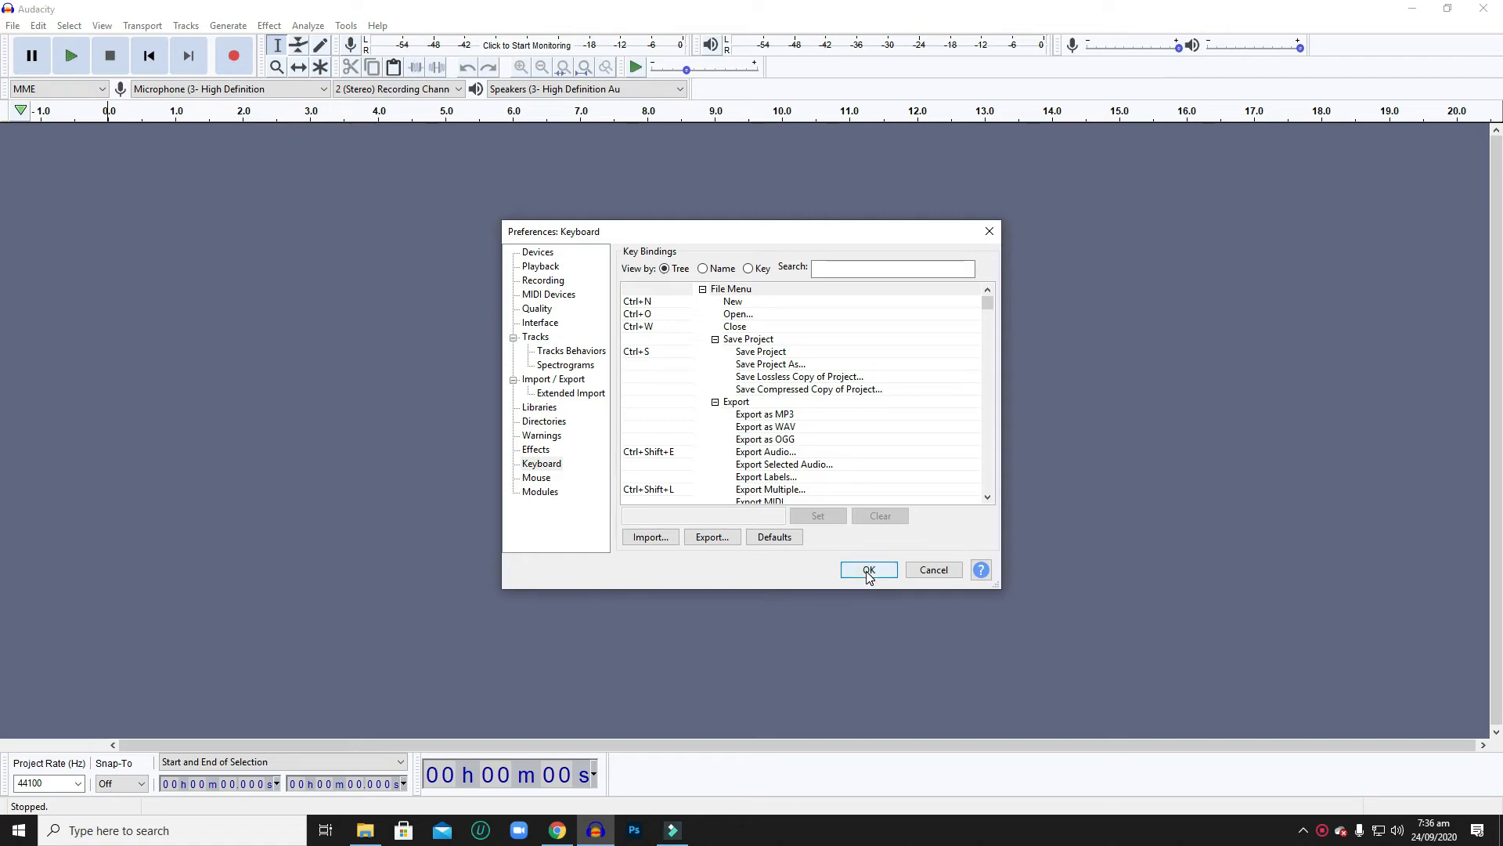
pyautogui.click(868, 570)
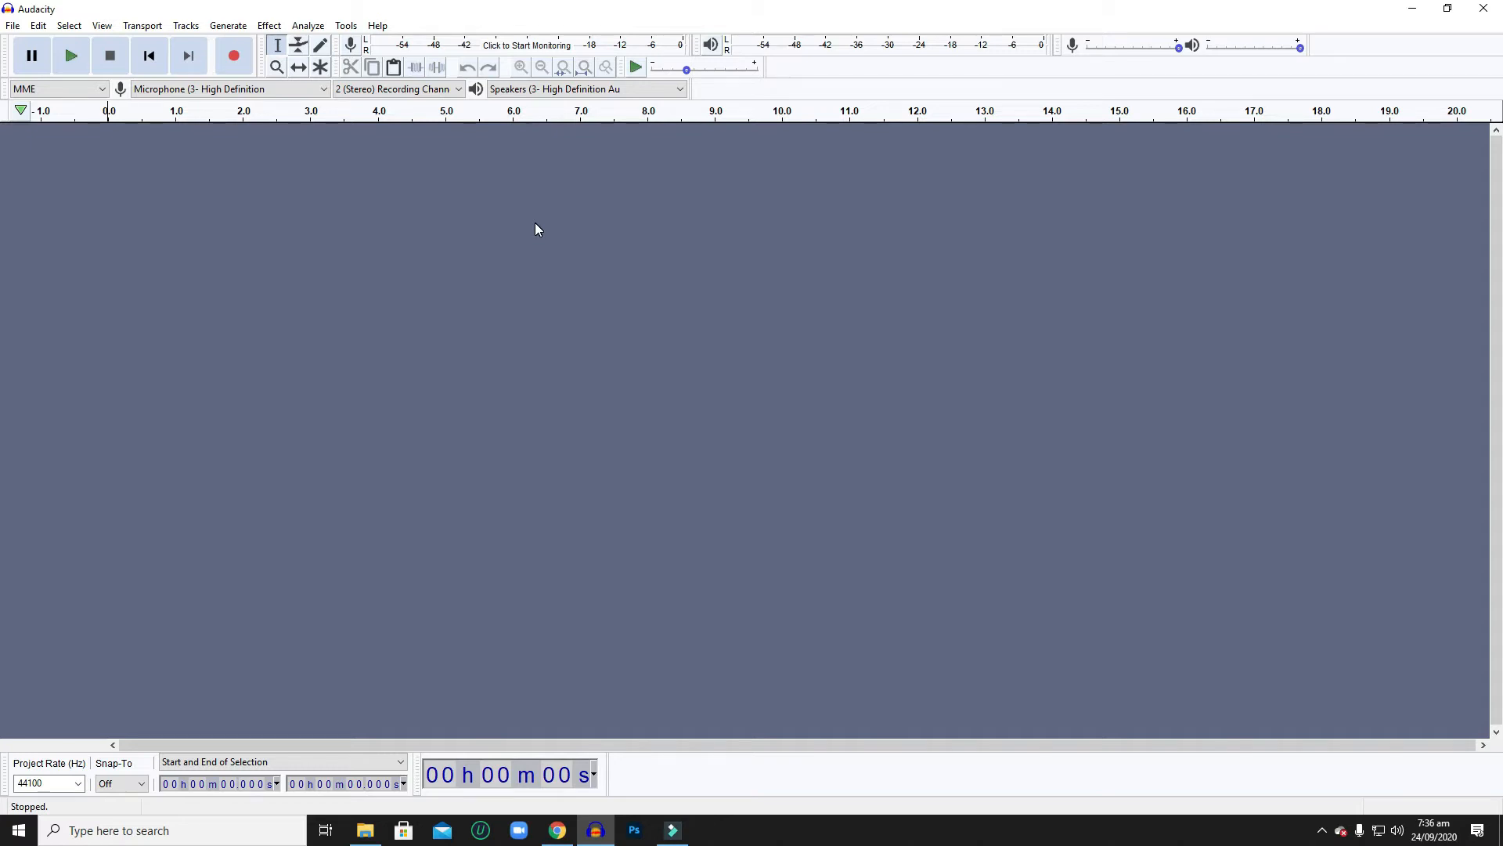
pyautogui.moveTo(490, 249)
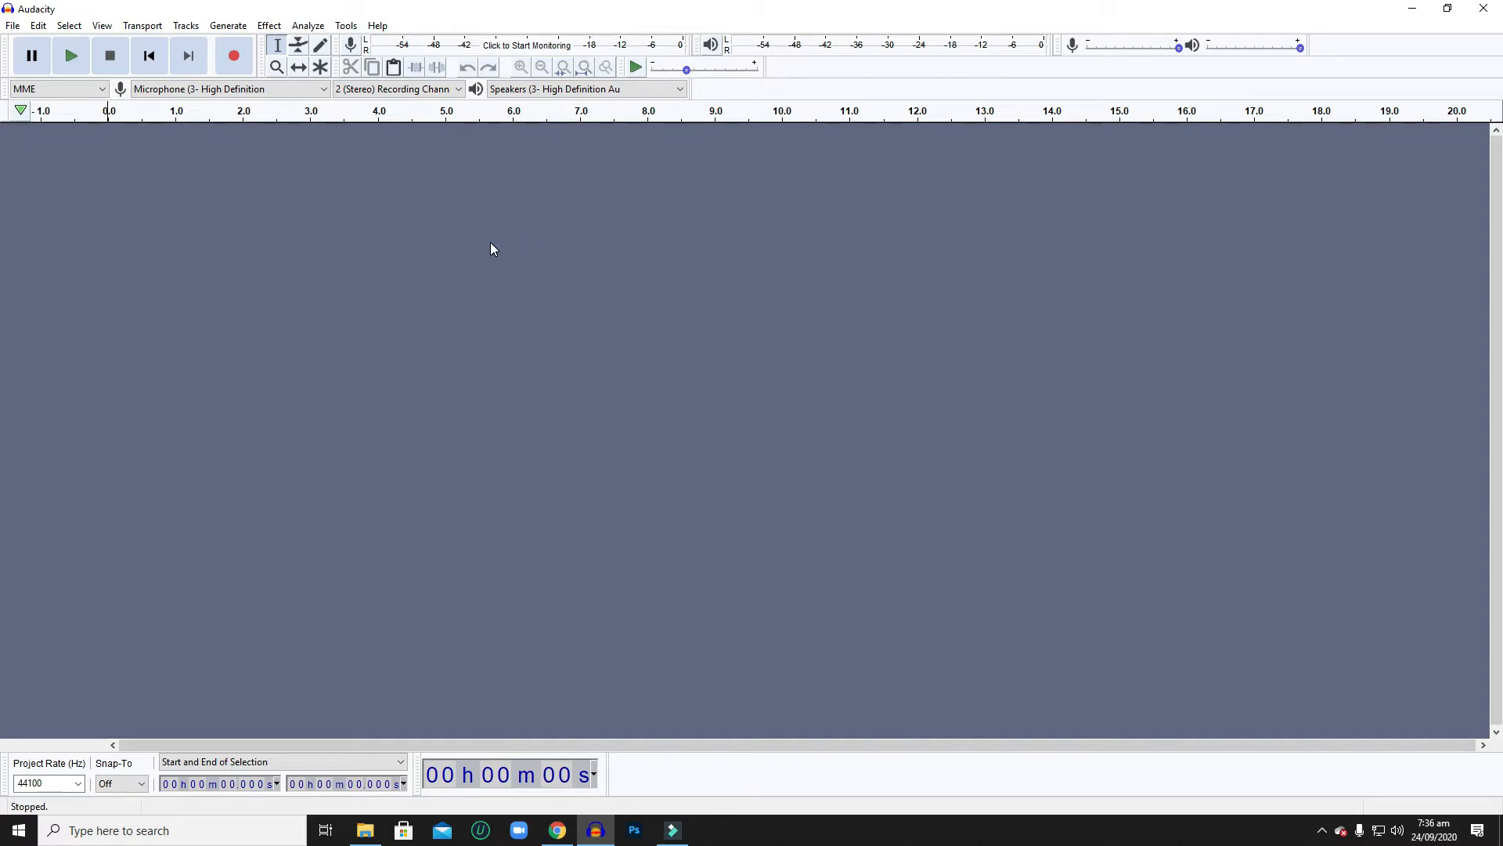
pyautogui.moveTo(539, 387)
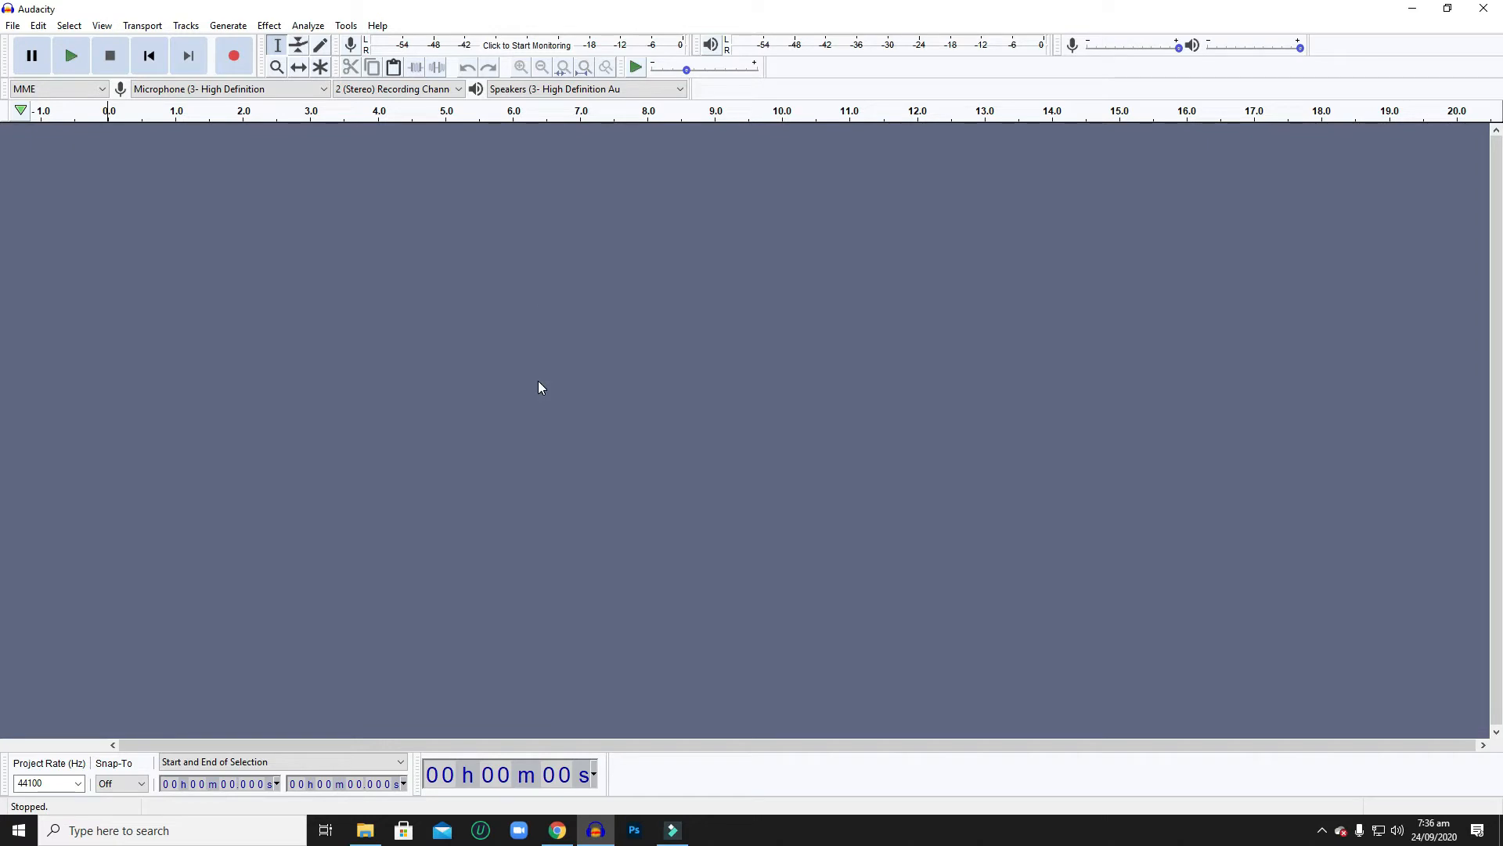
pyautogui.moveTo(563, 453)
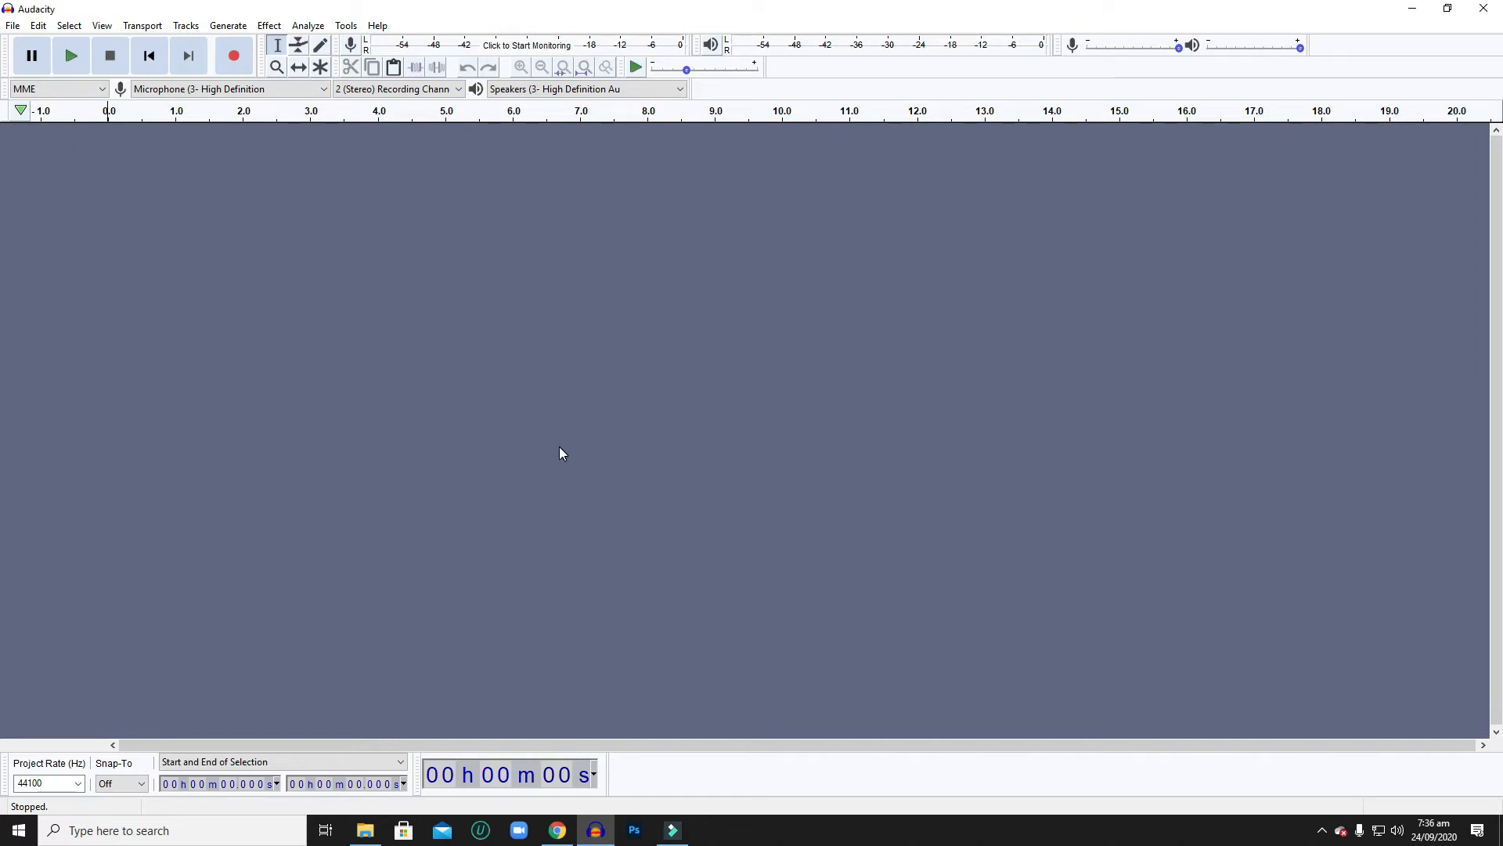
pyautogui.moveTo(560, 452)
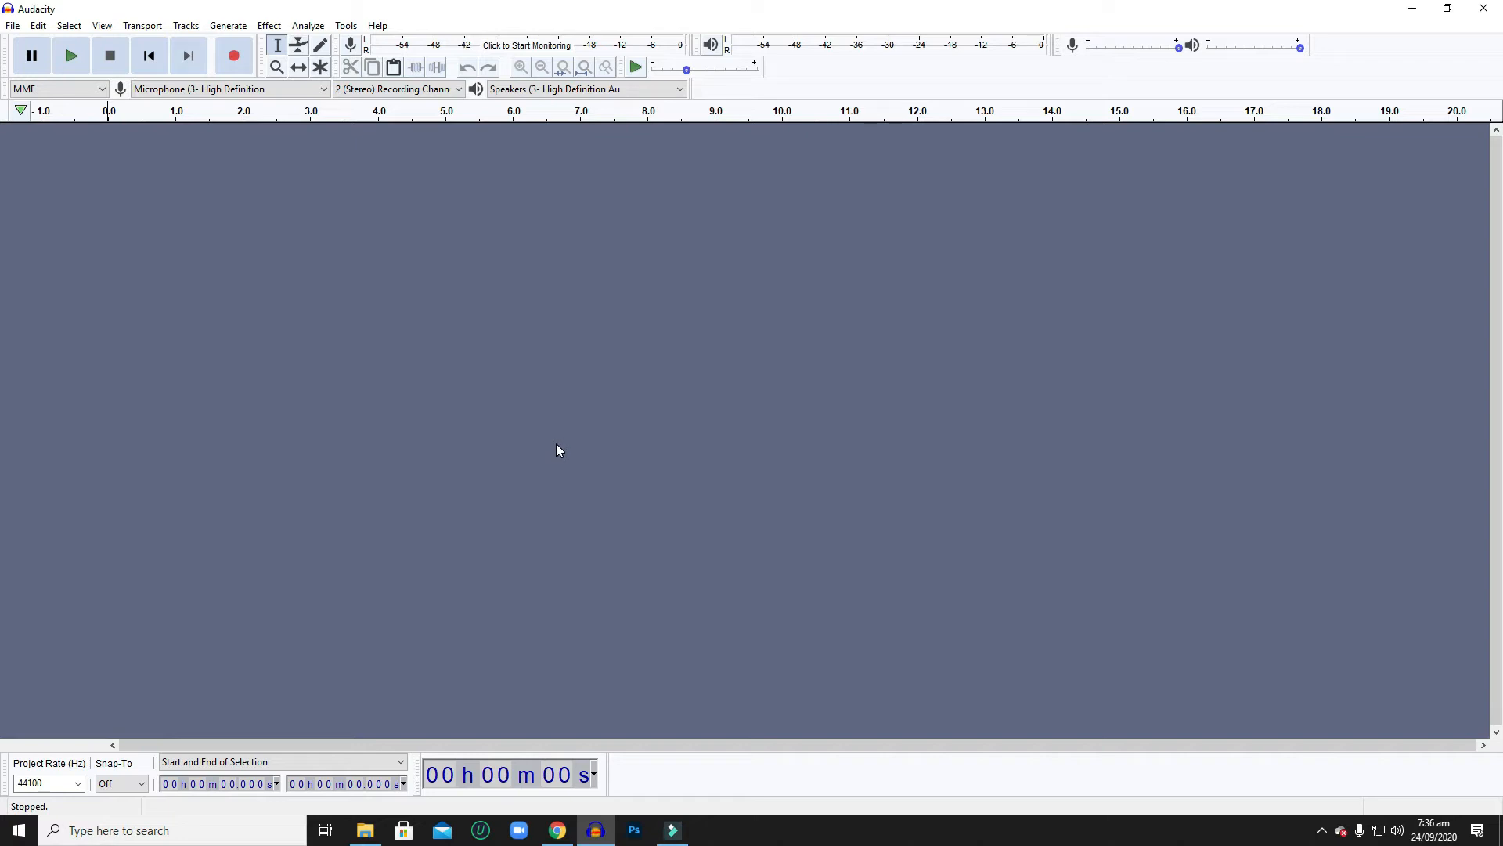
pyautogui.moveTo(453, 158)
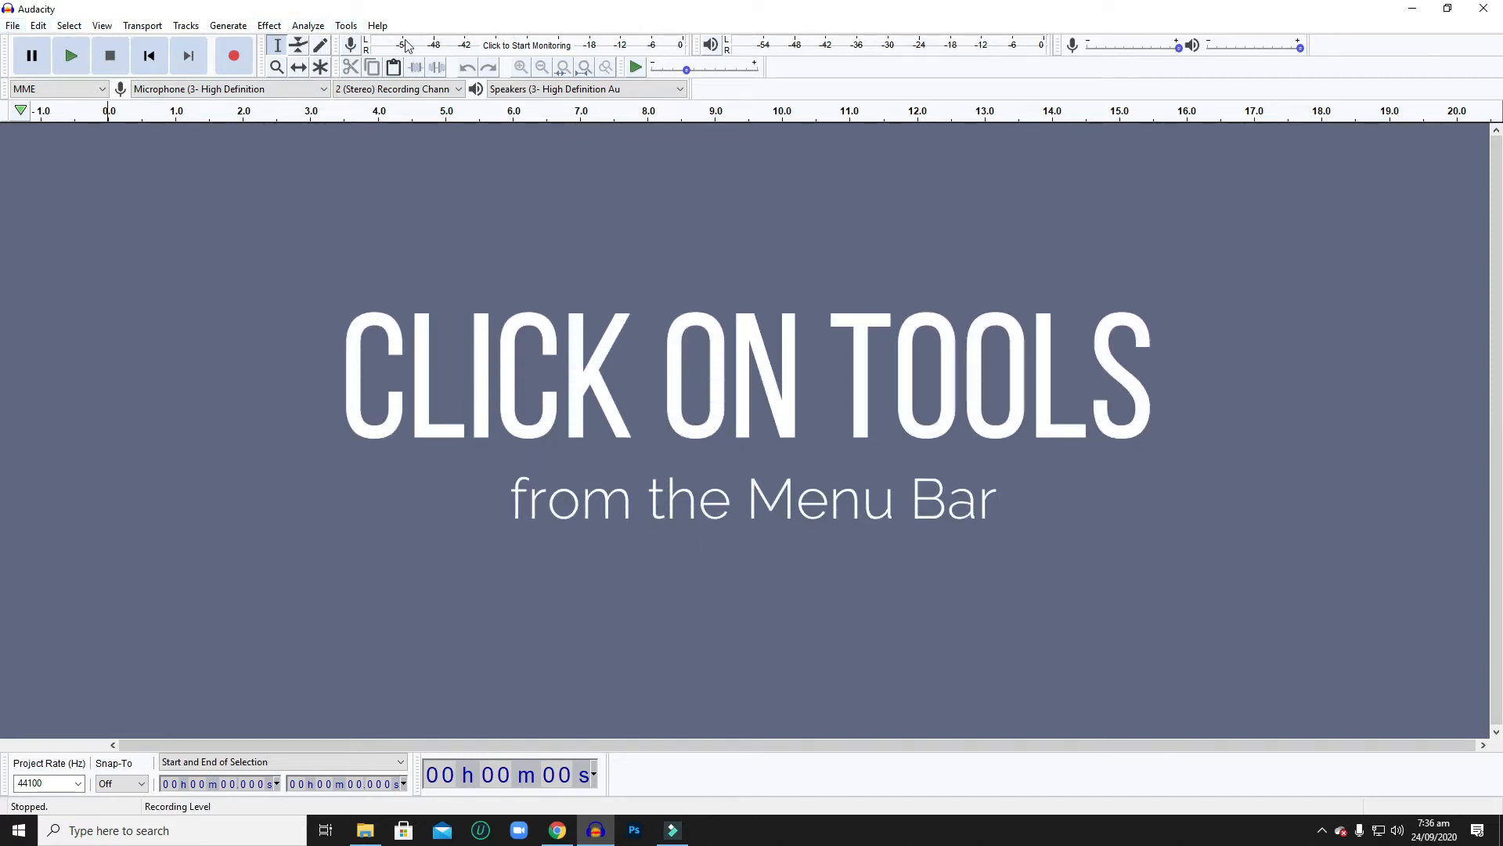
# Open the Add / Remove Plug-ins manager from the Tools menu.
pyautogui.click(345, 25)
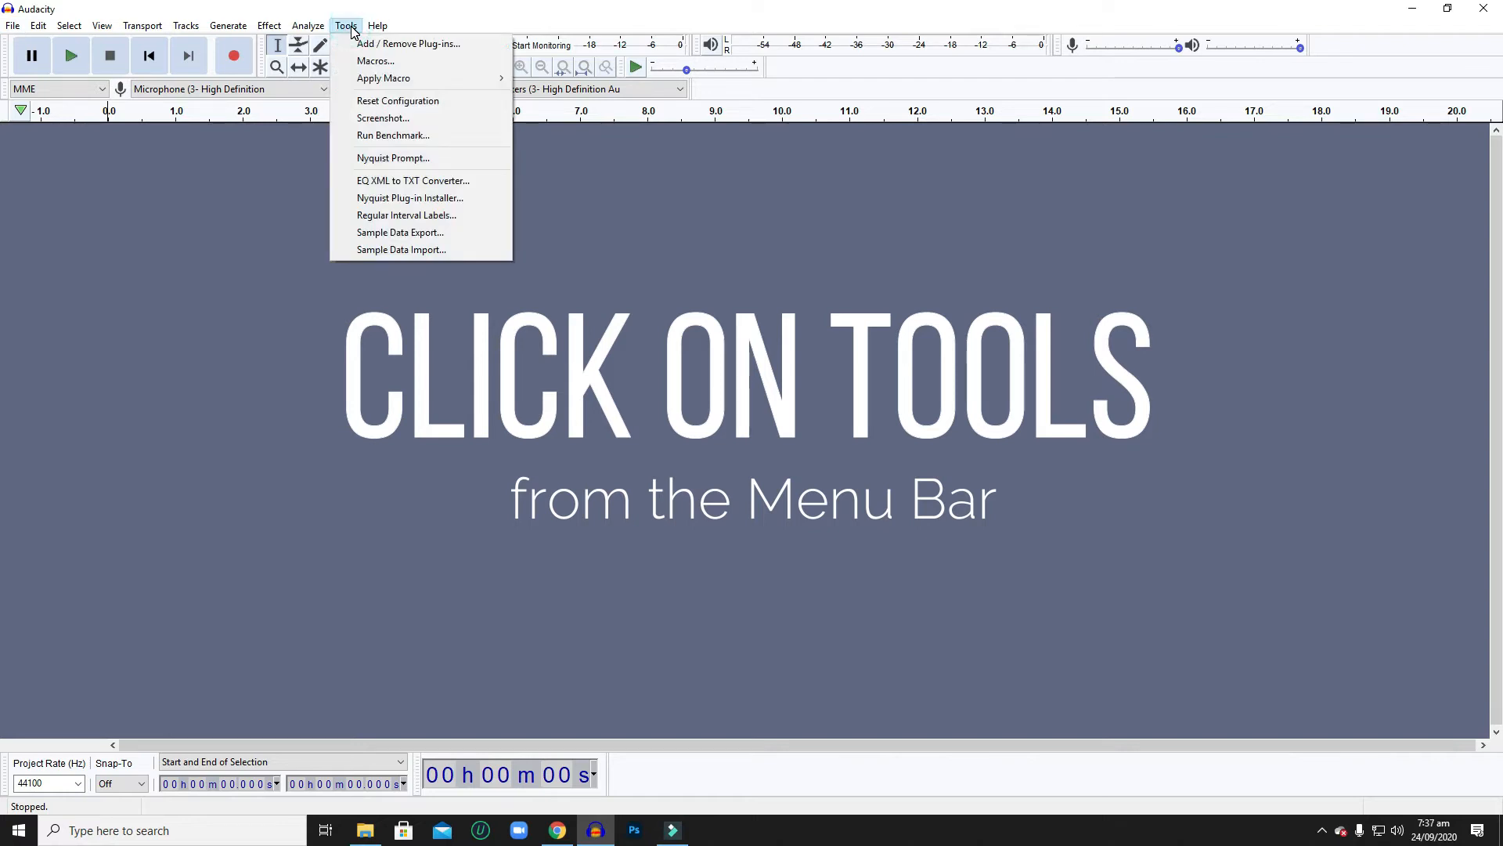
pyautogui.moveTo(407, 43)
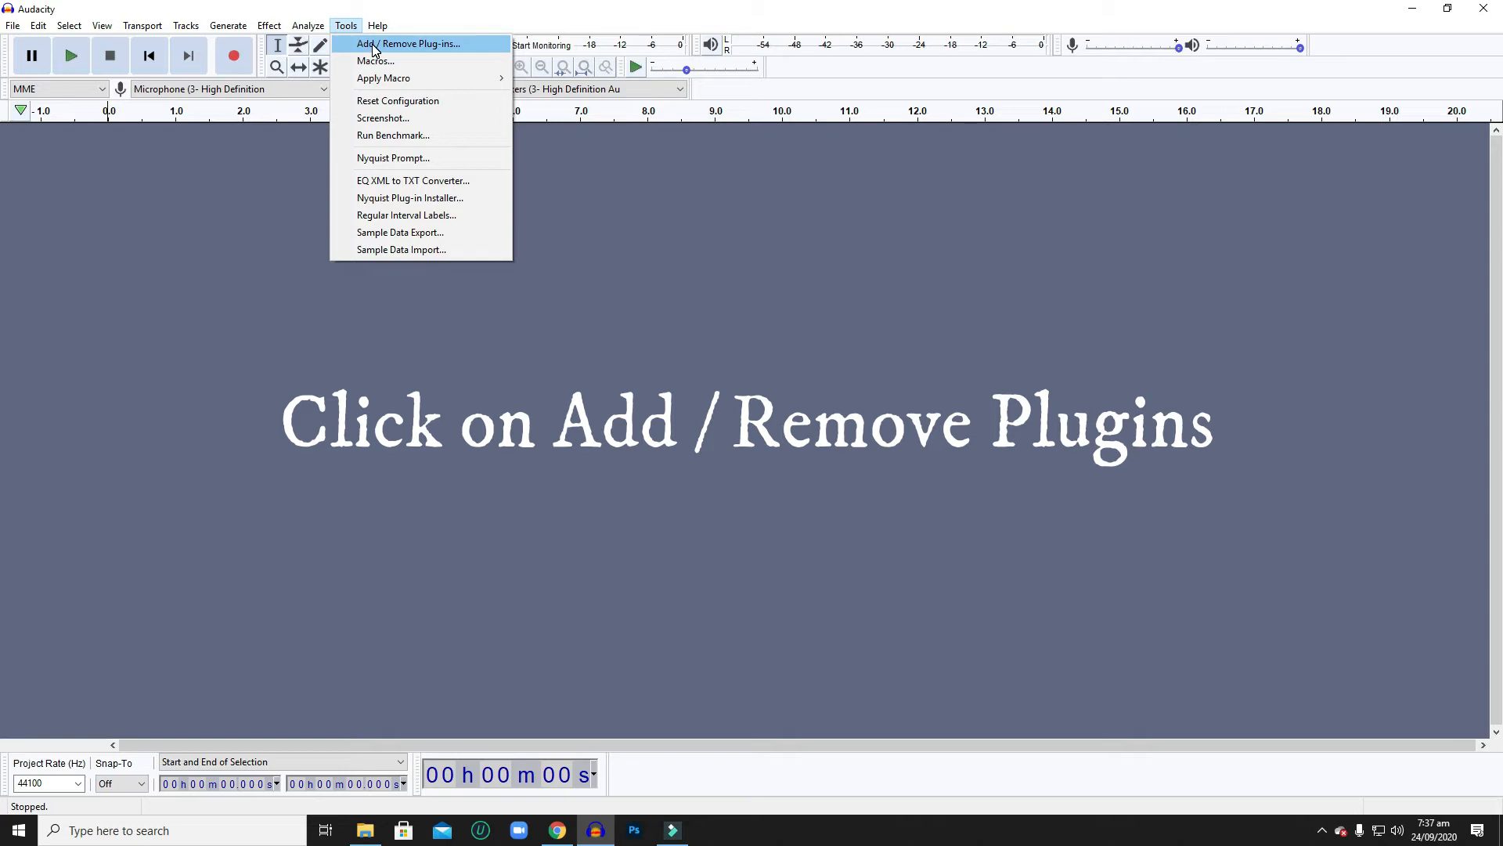
pyautogui.click(407, 43)
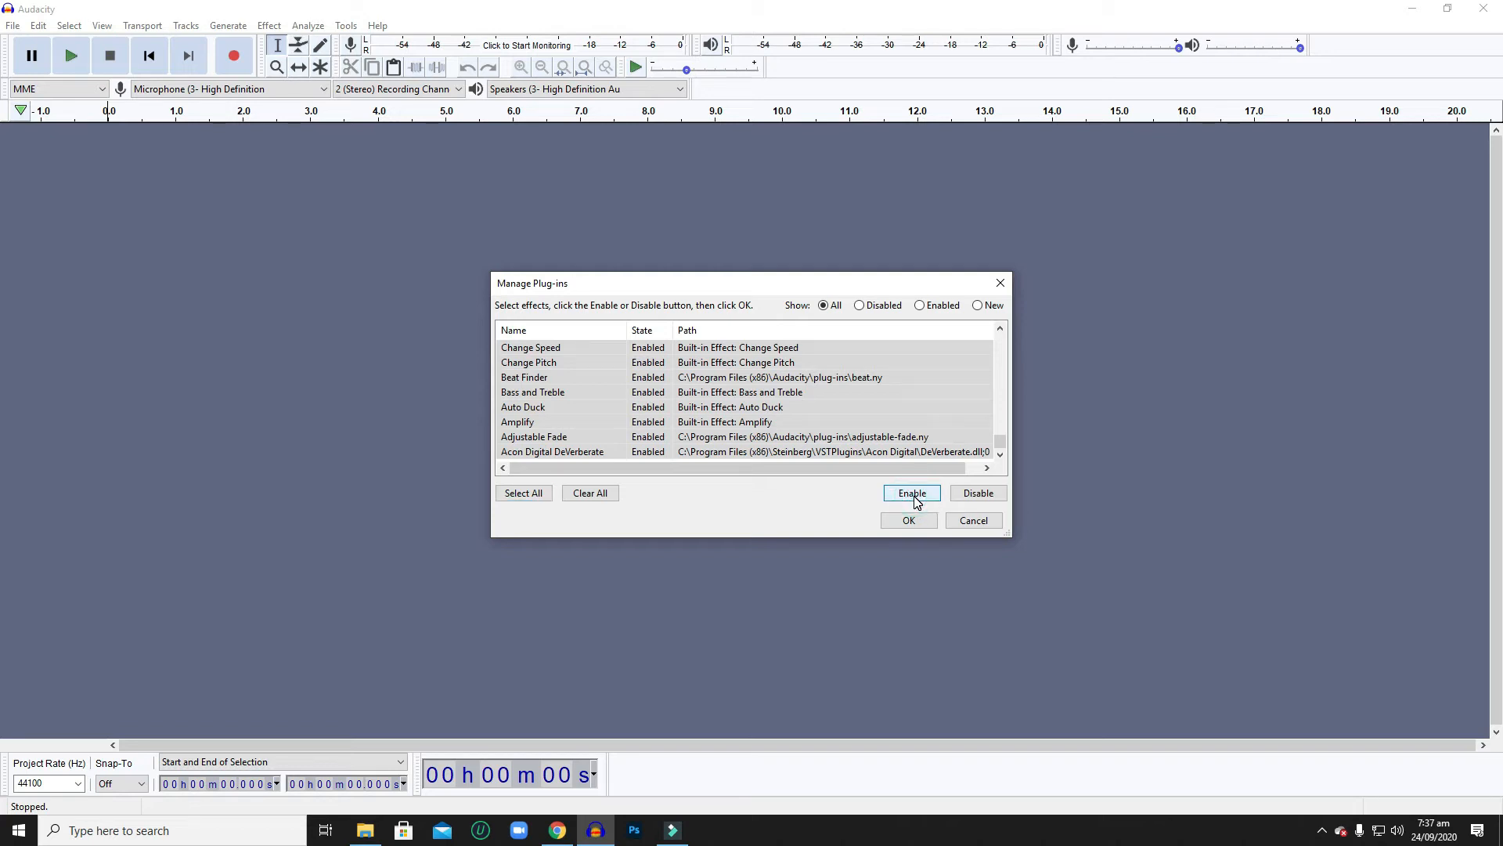
# Enable the selected third-party VST effects, including iZotope, and confirm with OK.
pyautogui.click(534, 436)
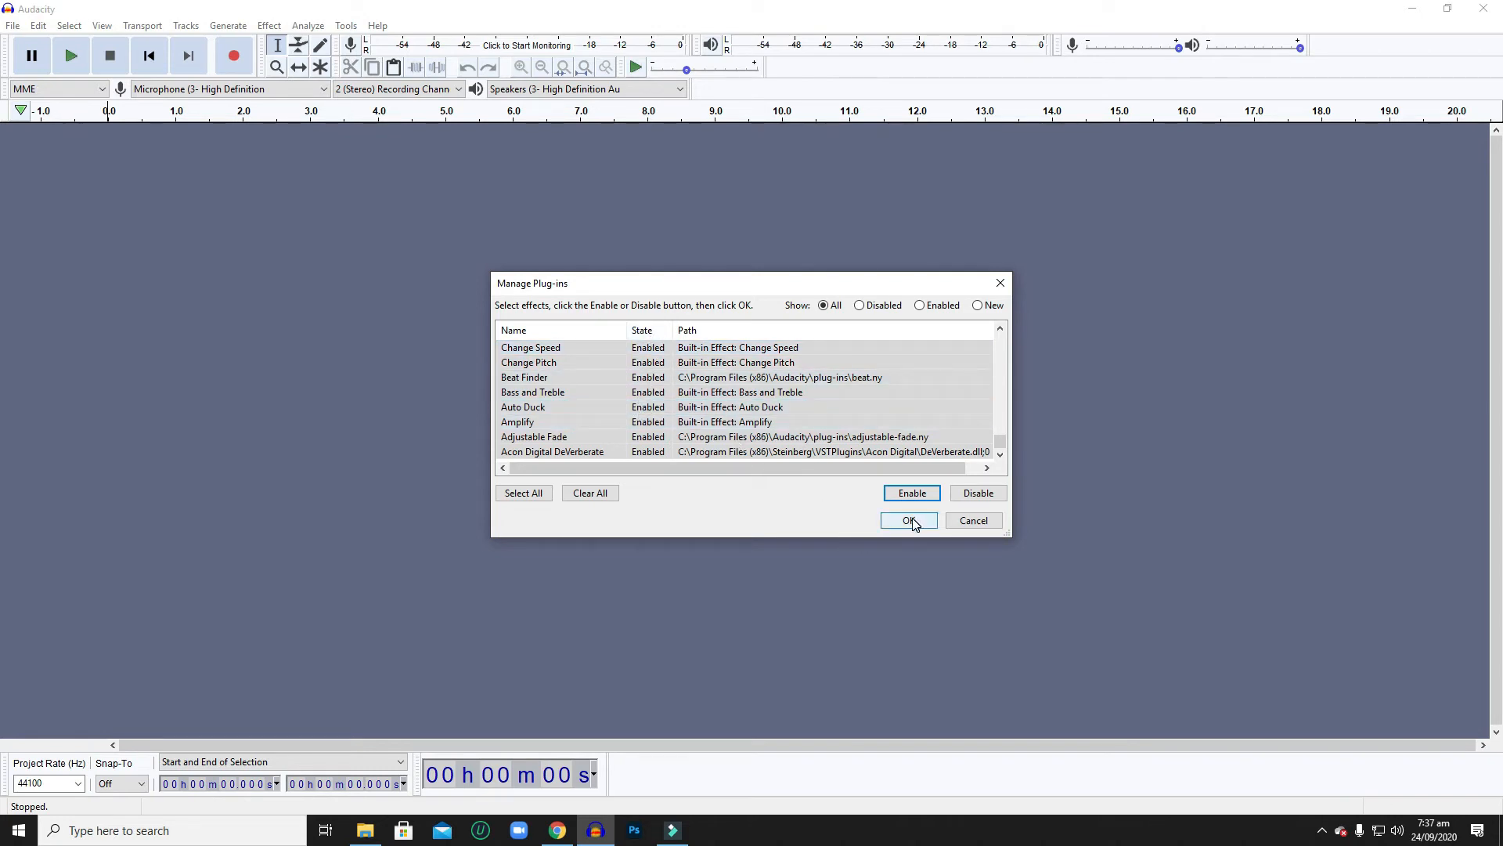
pyautogui.click(907, 520)
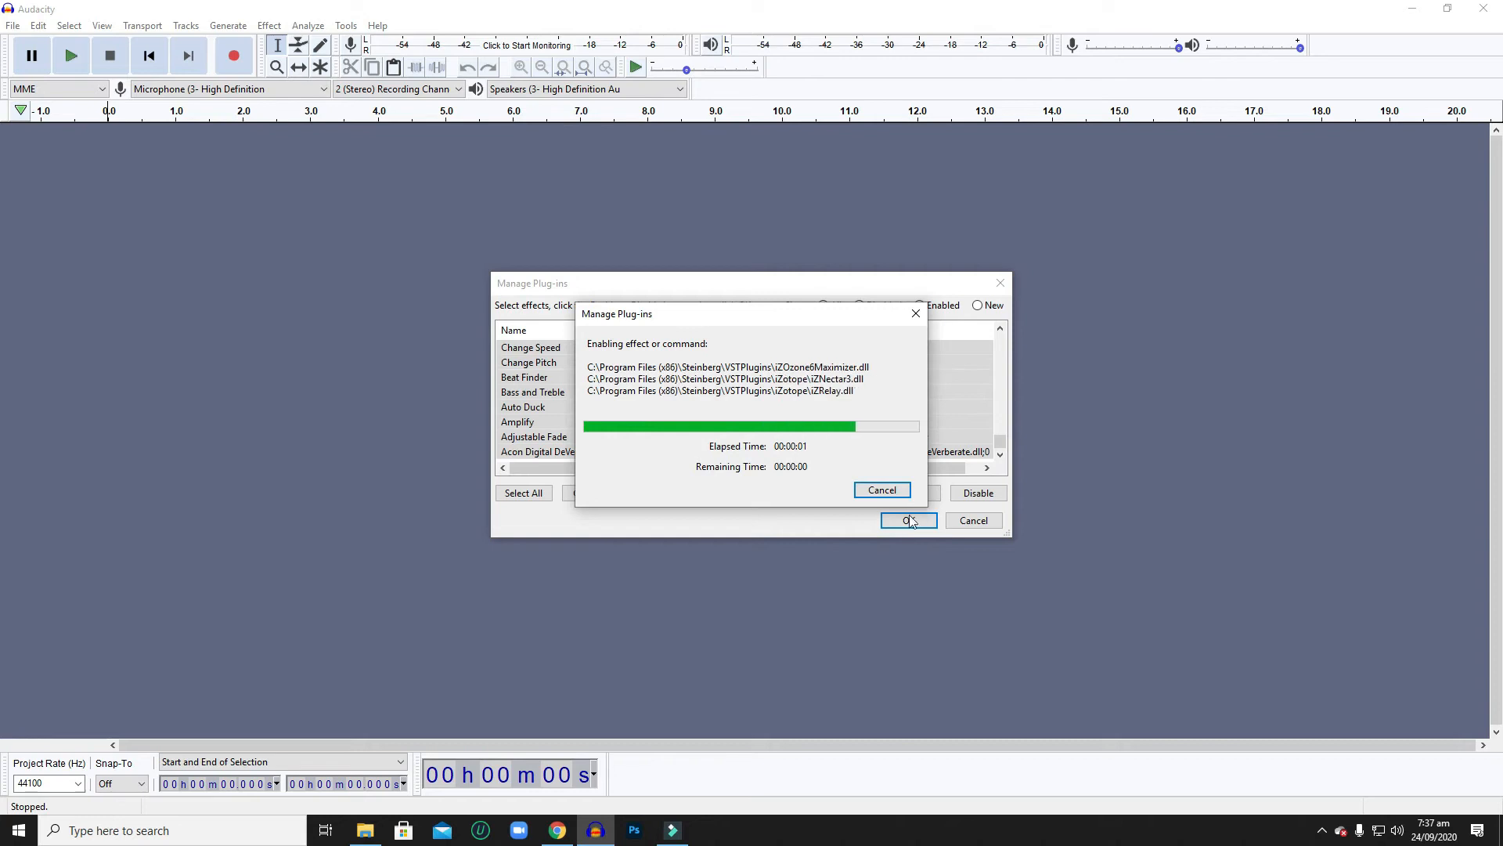
pyautogui.click(907, 520)
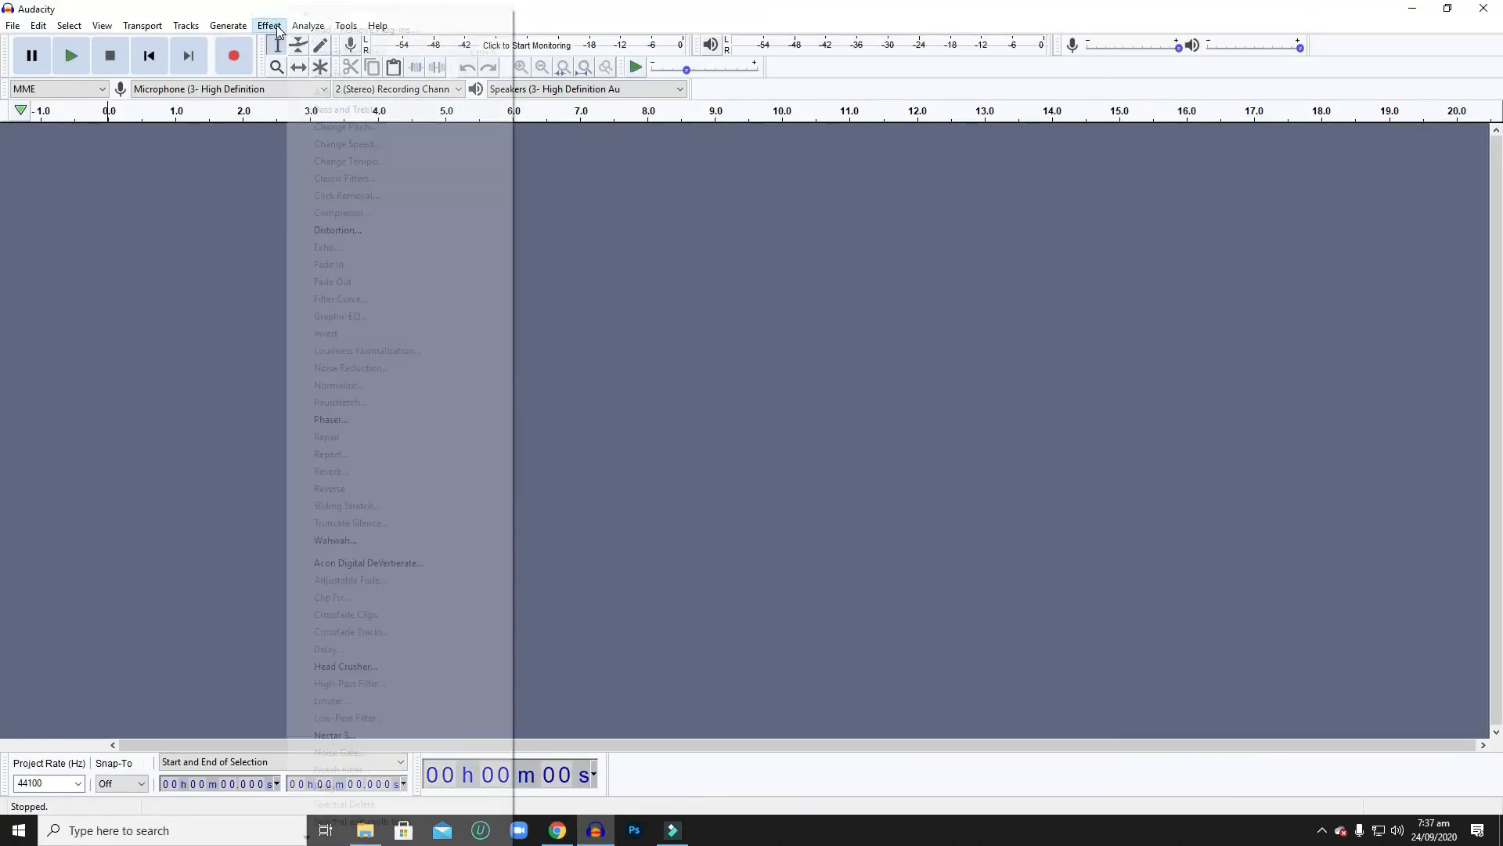
pyautogui.moveTo(368, 563)
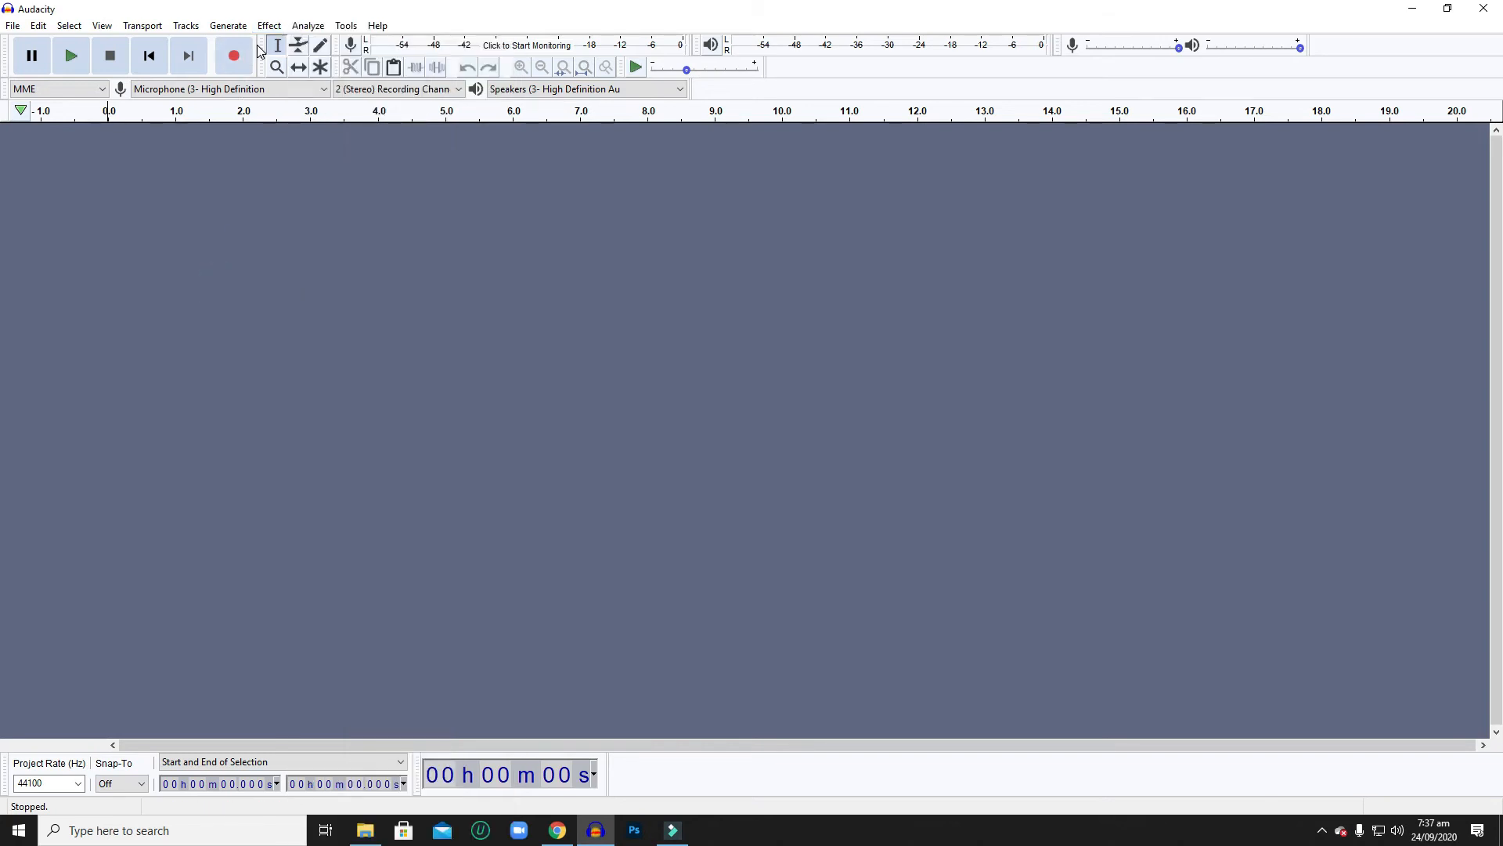
pyautogui.click(234, 55)
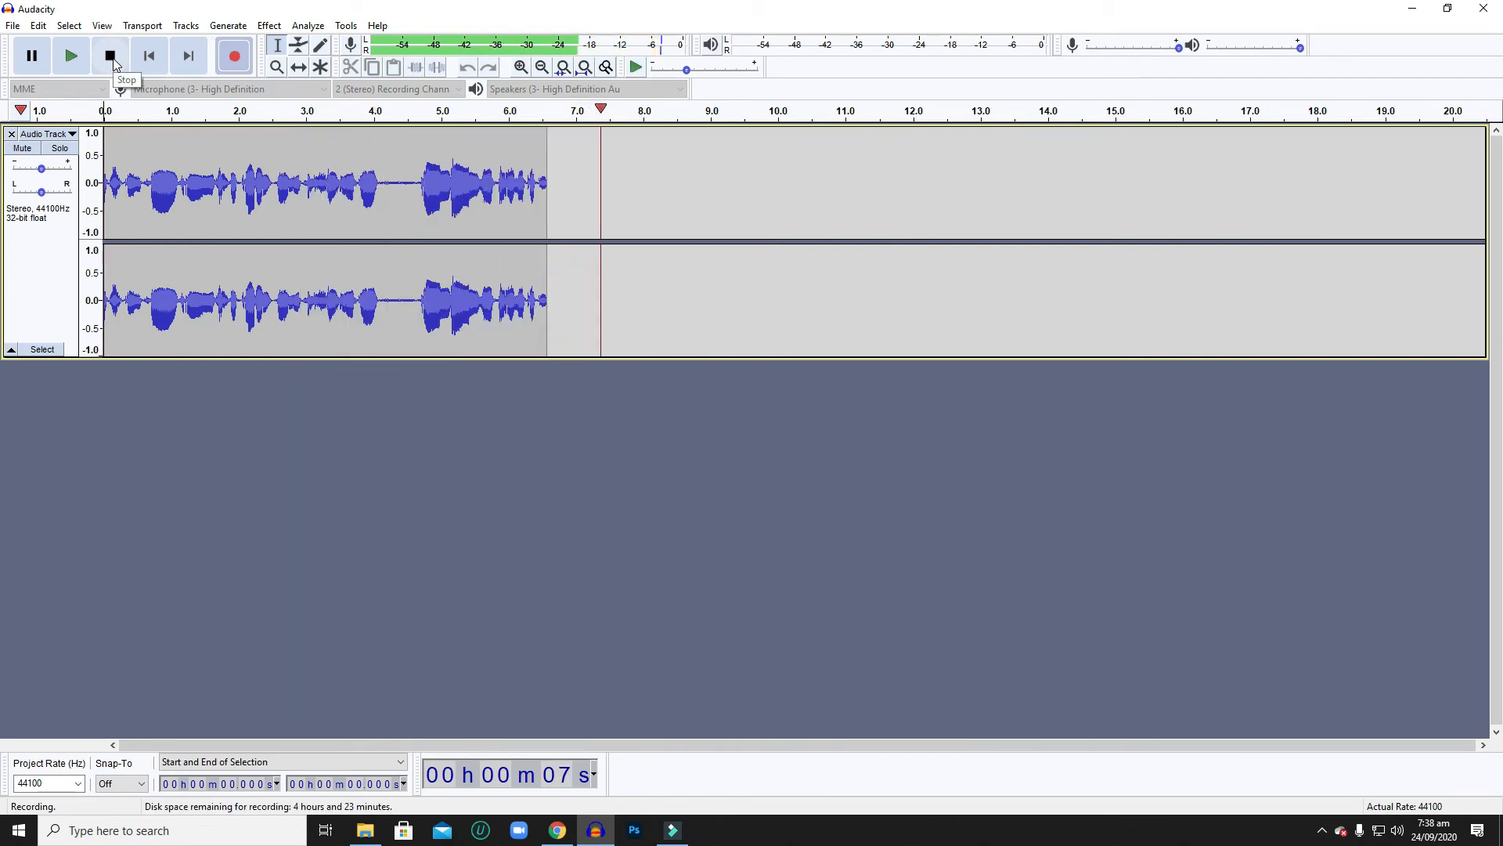
# Stop the voice recording at about nine seconds and select the whole track.
pyautogui.click(109, 55)
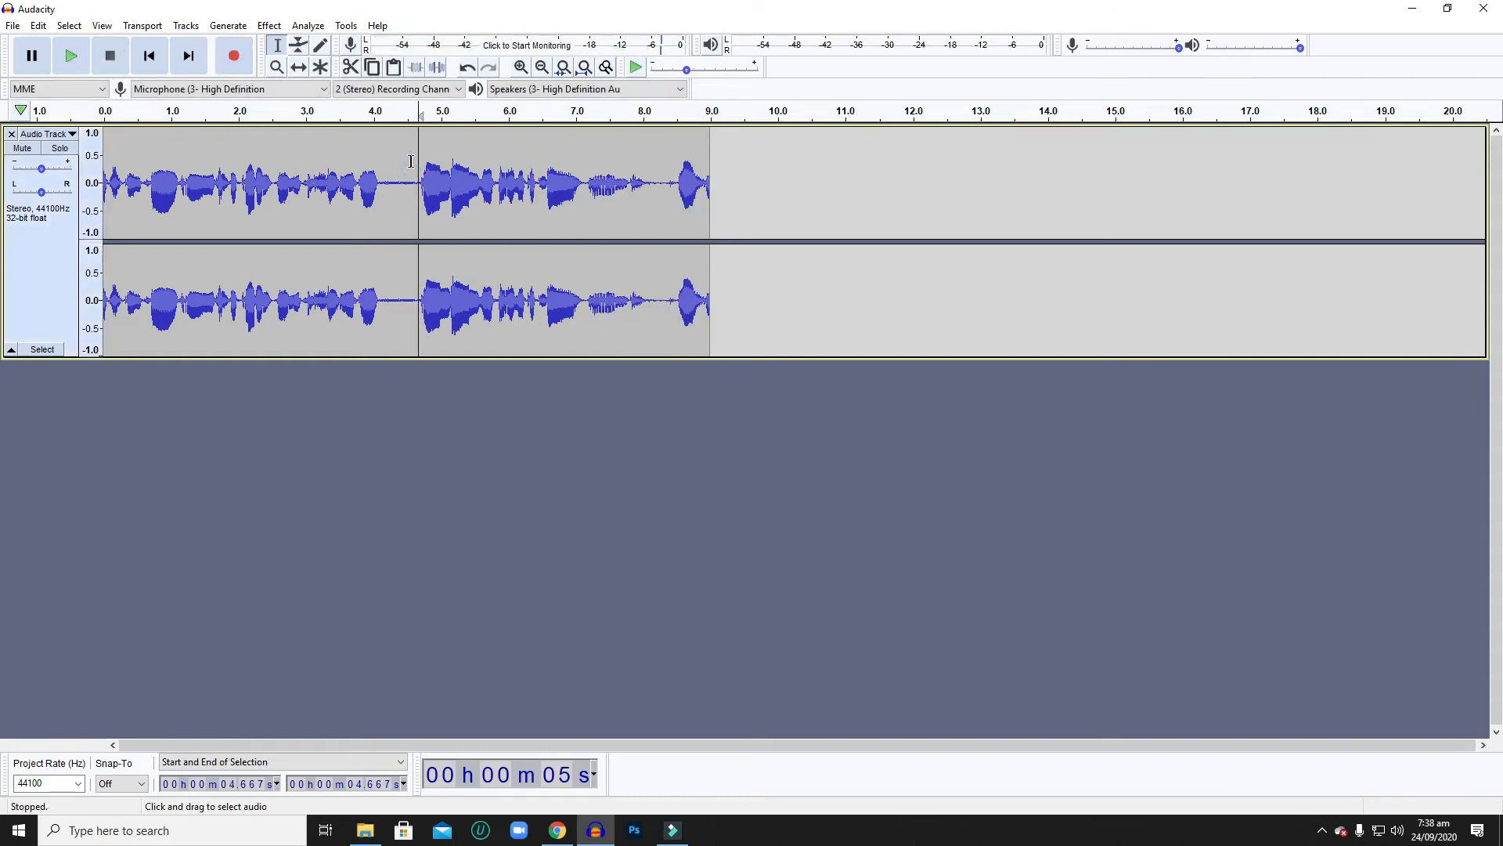
pyautogui.click(269, 25)
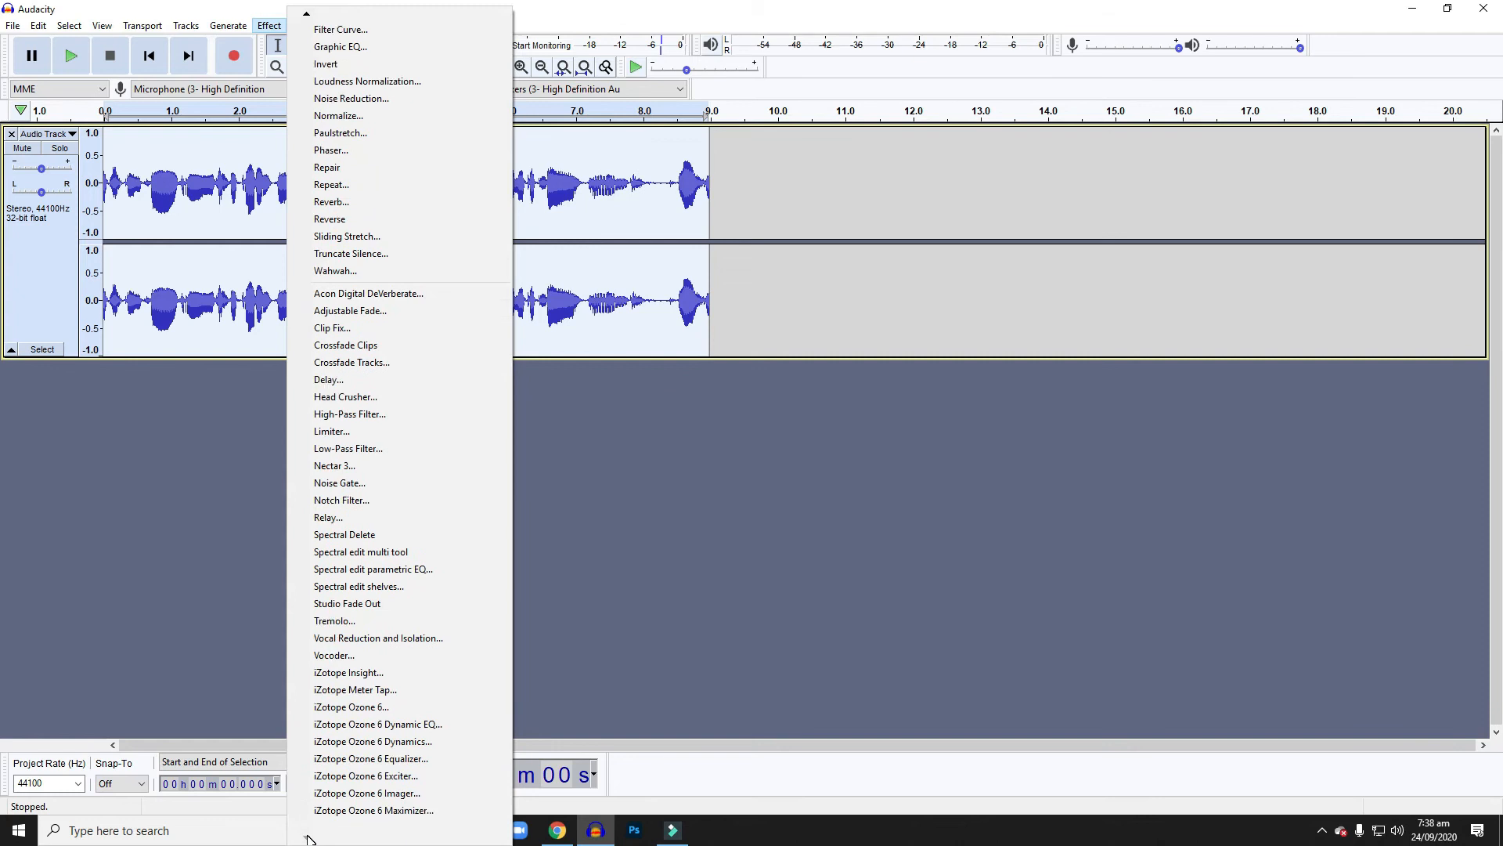
pyautogui.moveTo(350, 706)
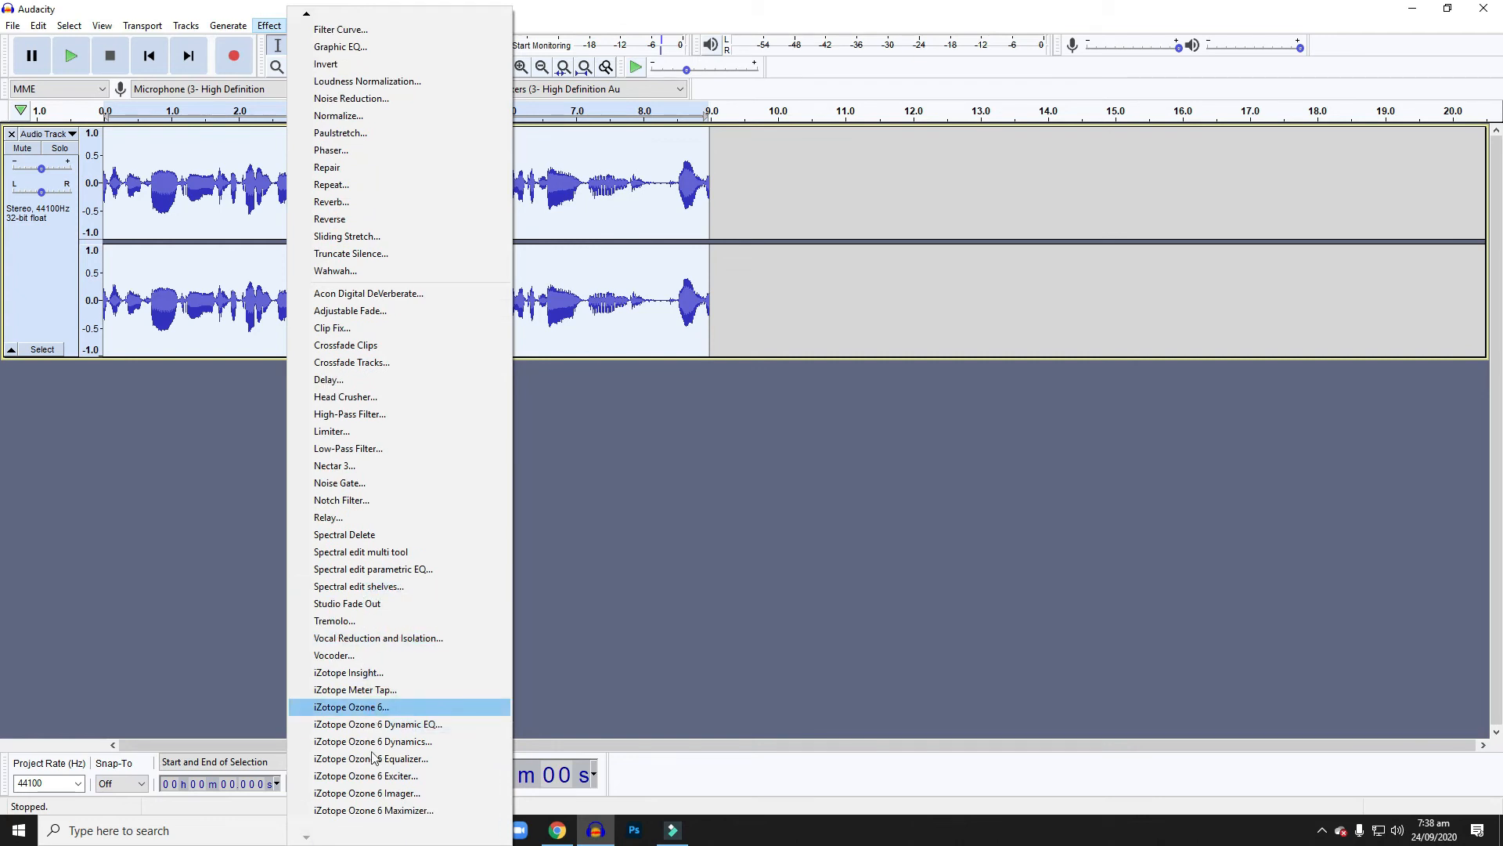
pyautogui.moveTo(371, 759)
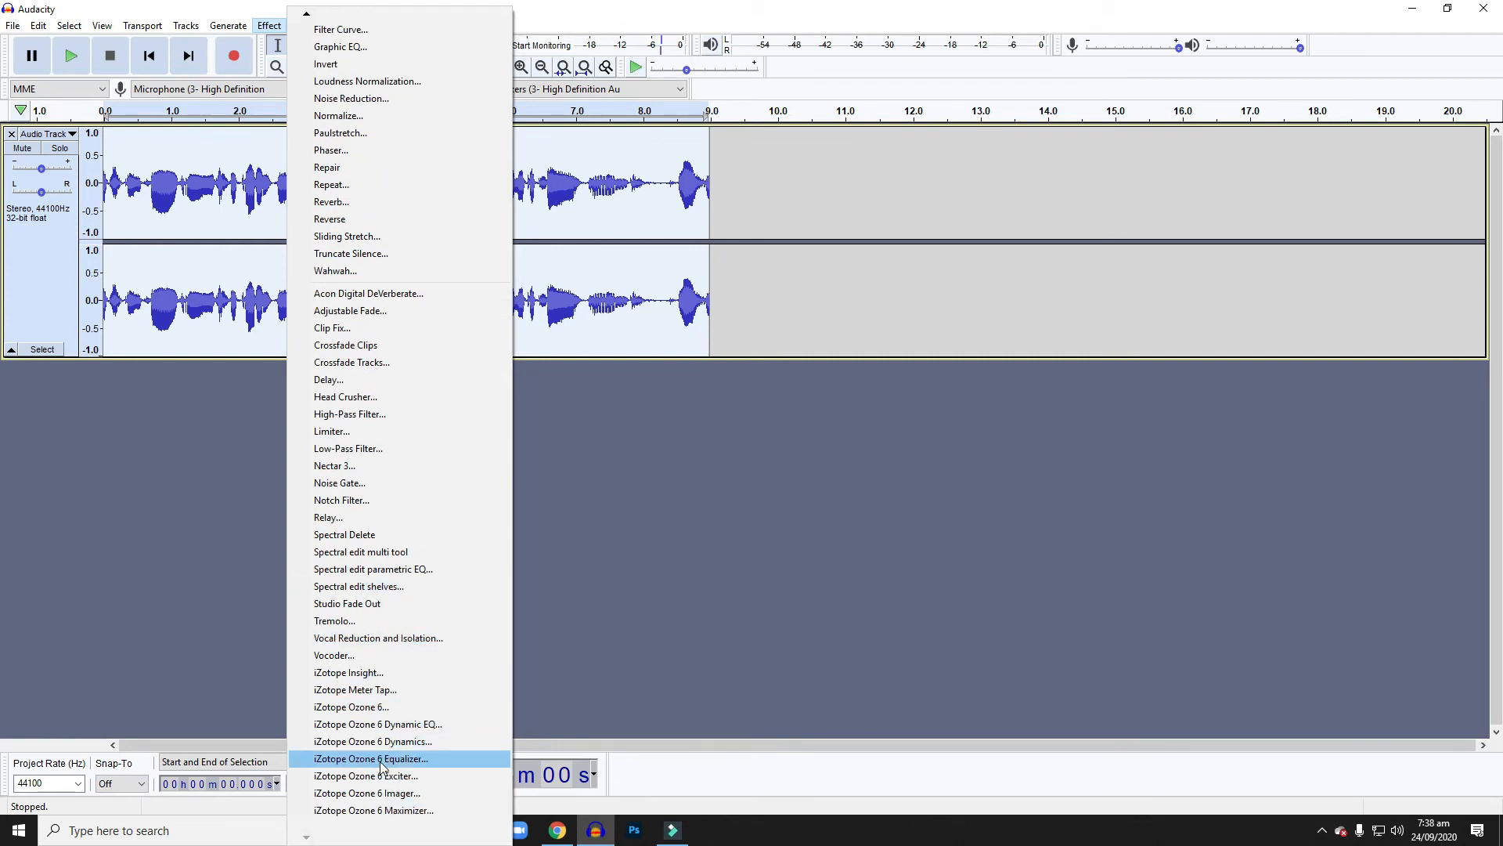
pyautogui.moveTo(368, 793)
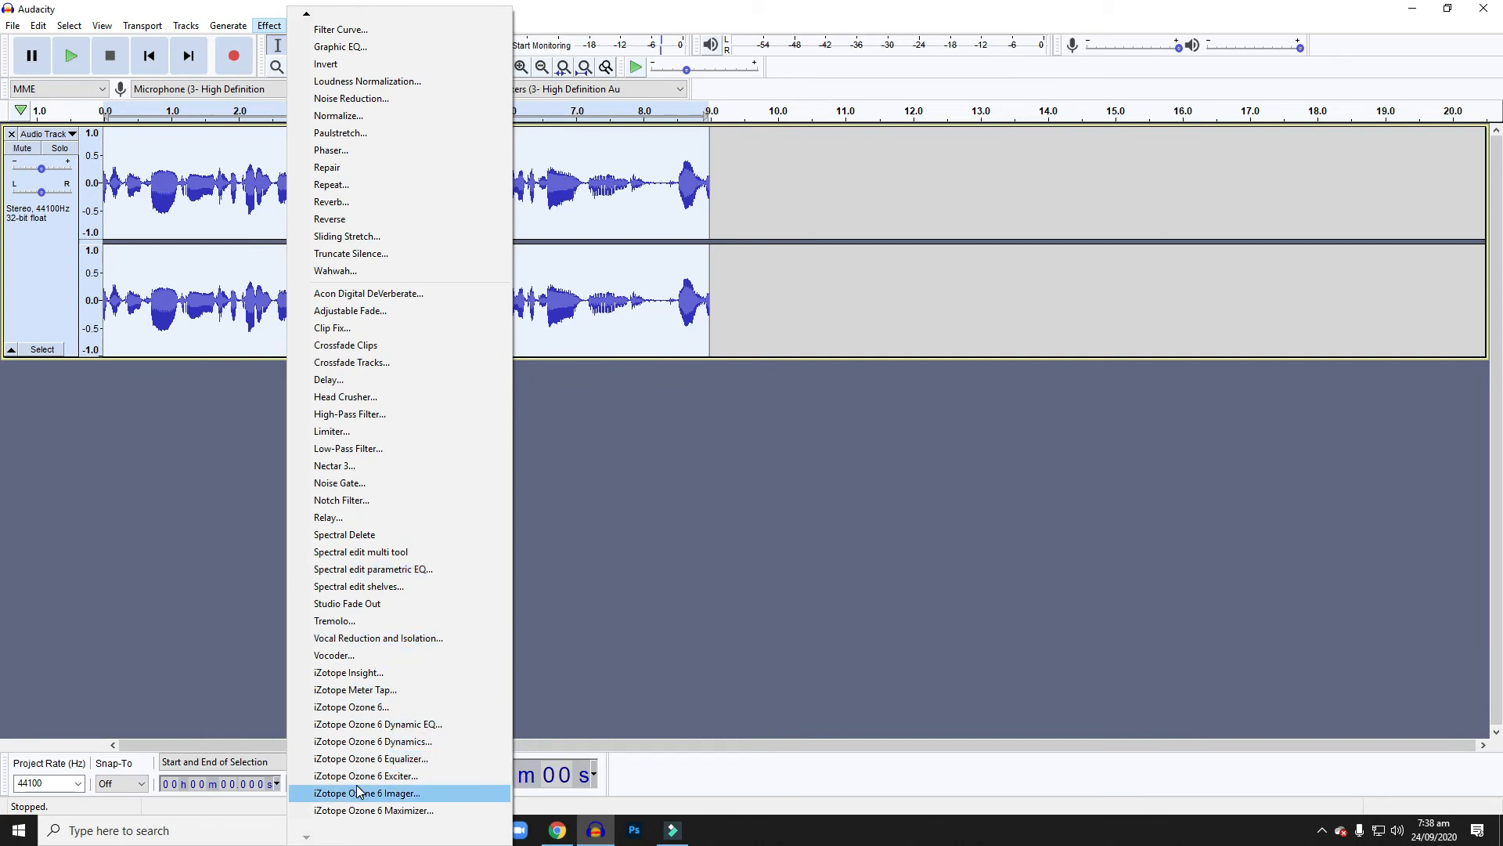
pyautogui.moveTo(397, 293)
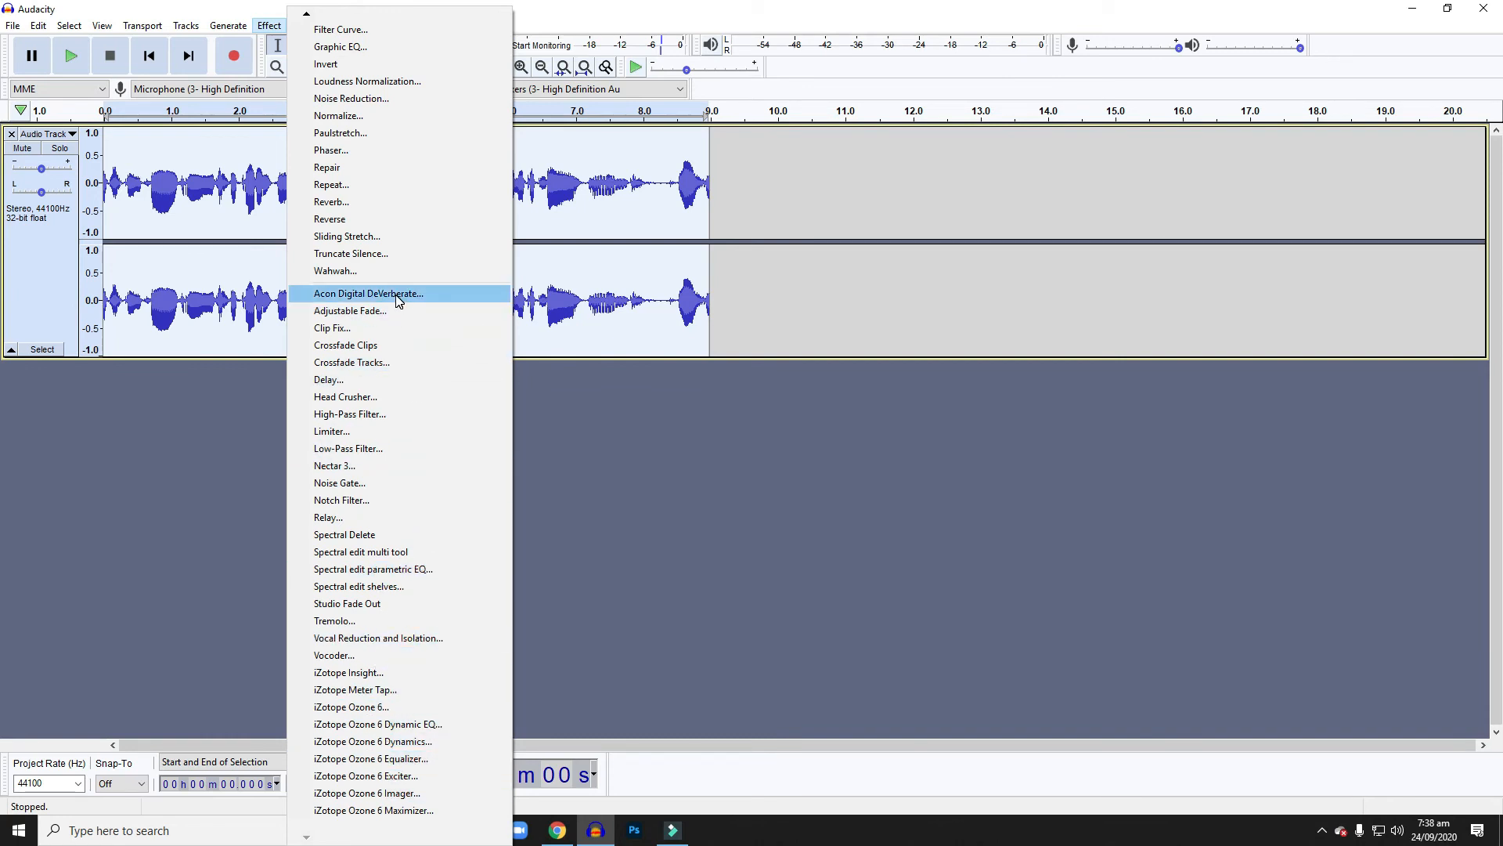
pyautogui.moveTo(400, 689)
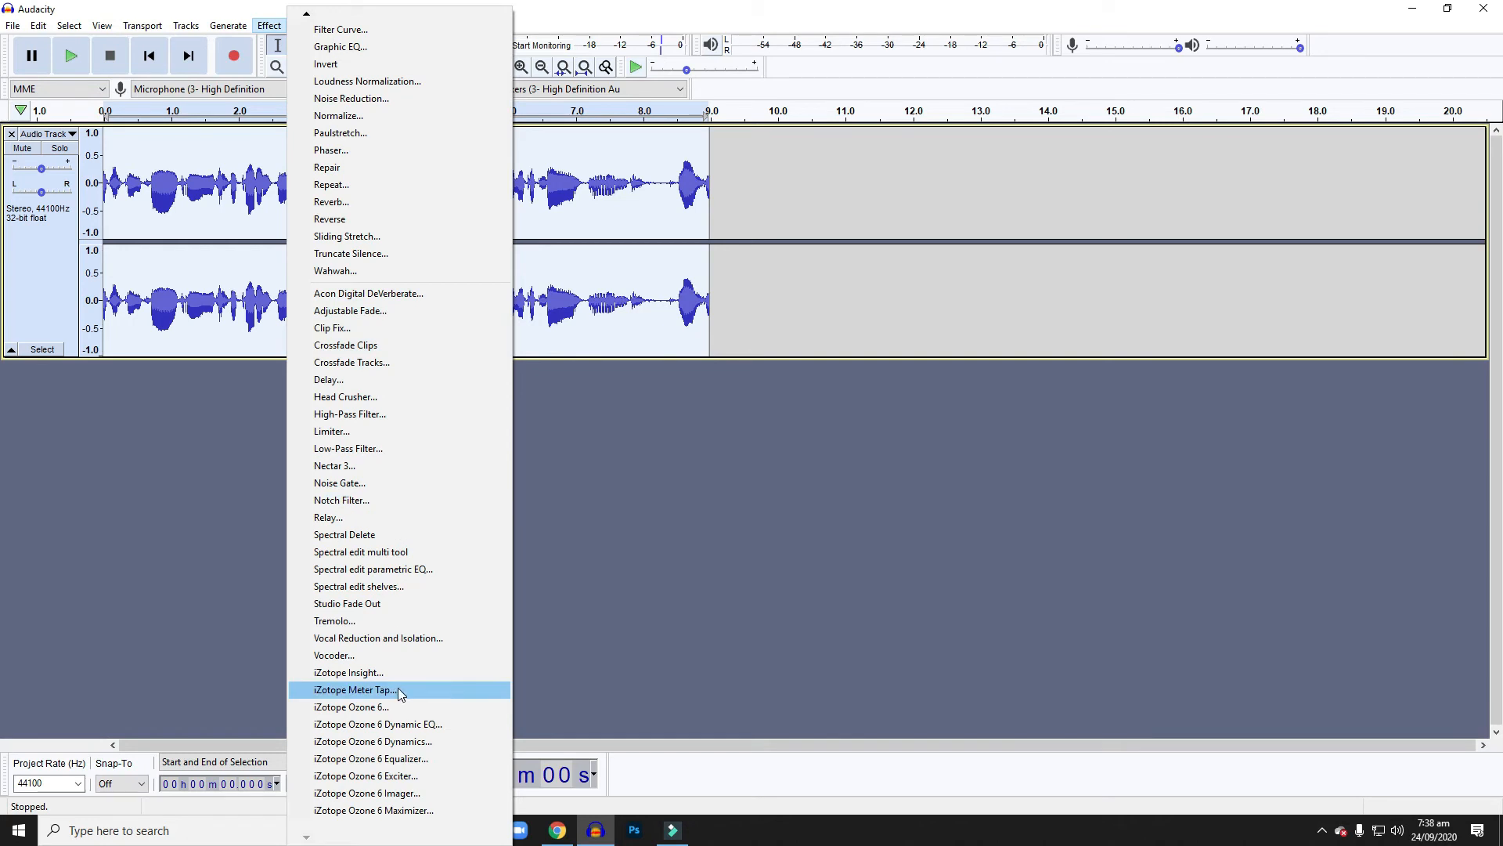
pyautogui.moveTo(427, 793)
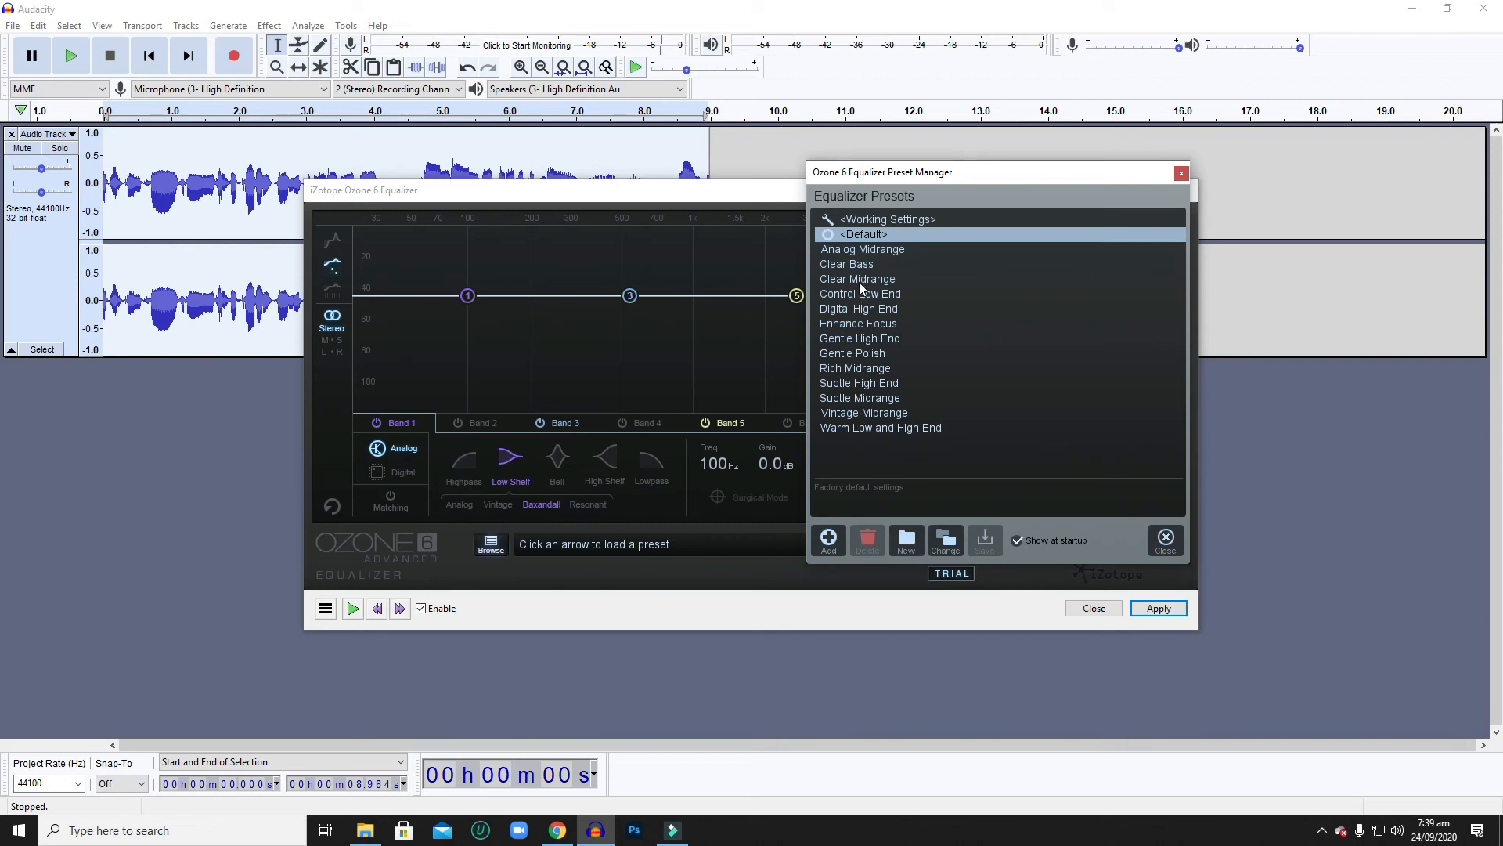
pyautogui.moveTo(743, 190)
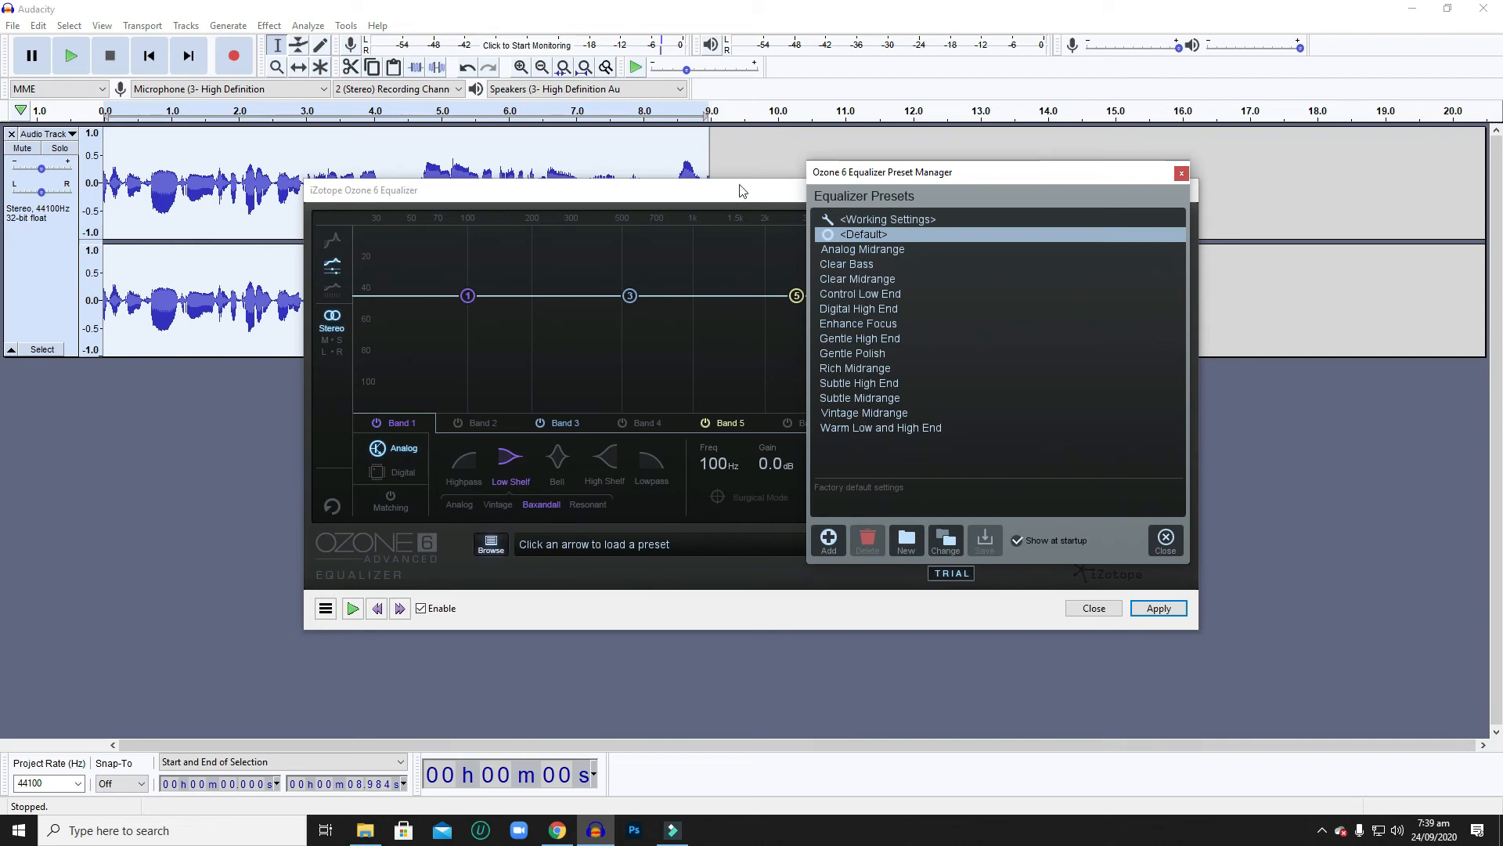
pyautogui.moveTo(866, 260)
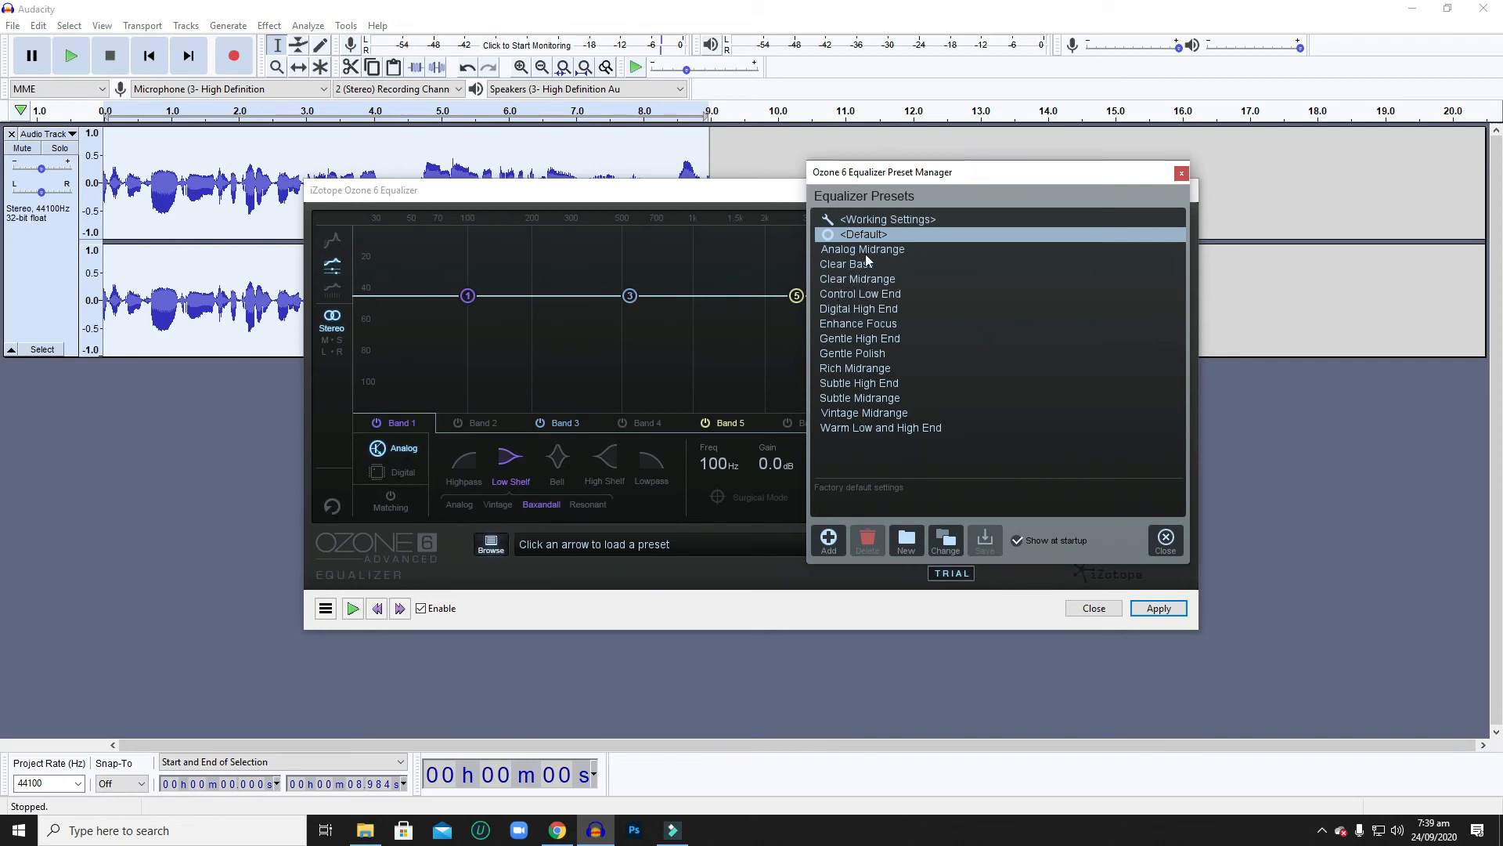
pyautogui.moveTo(844, 264)
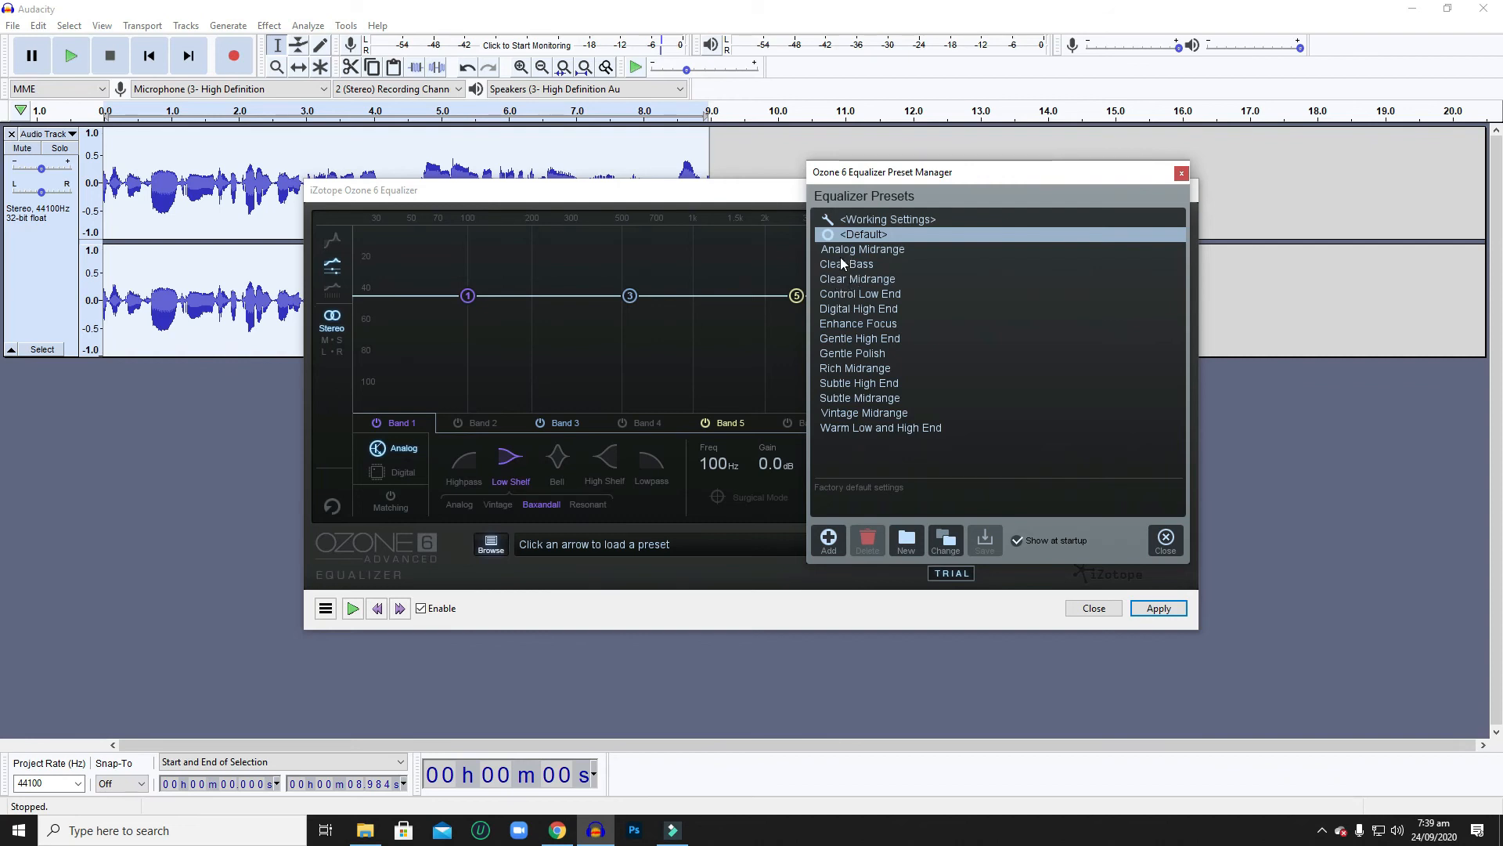
pyautogui.moveTo(847, 266)
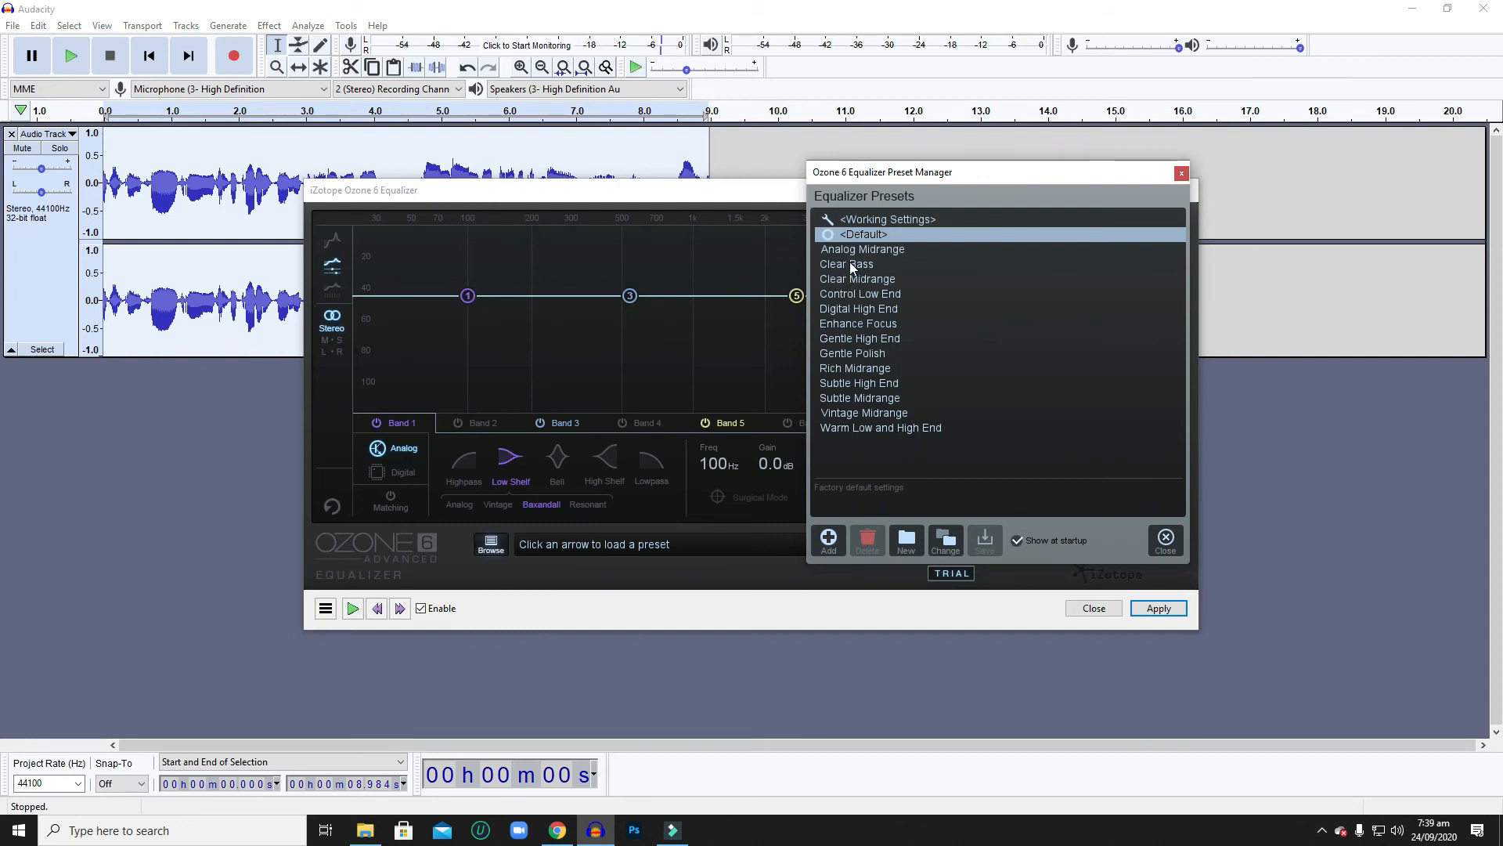
# Pick Clear Bass in the Ozone 6 Preset Manager, then close the equalizer dialog.
pyautogui.click(847, 264)
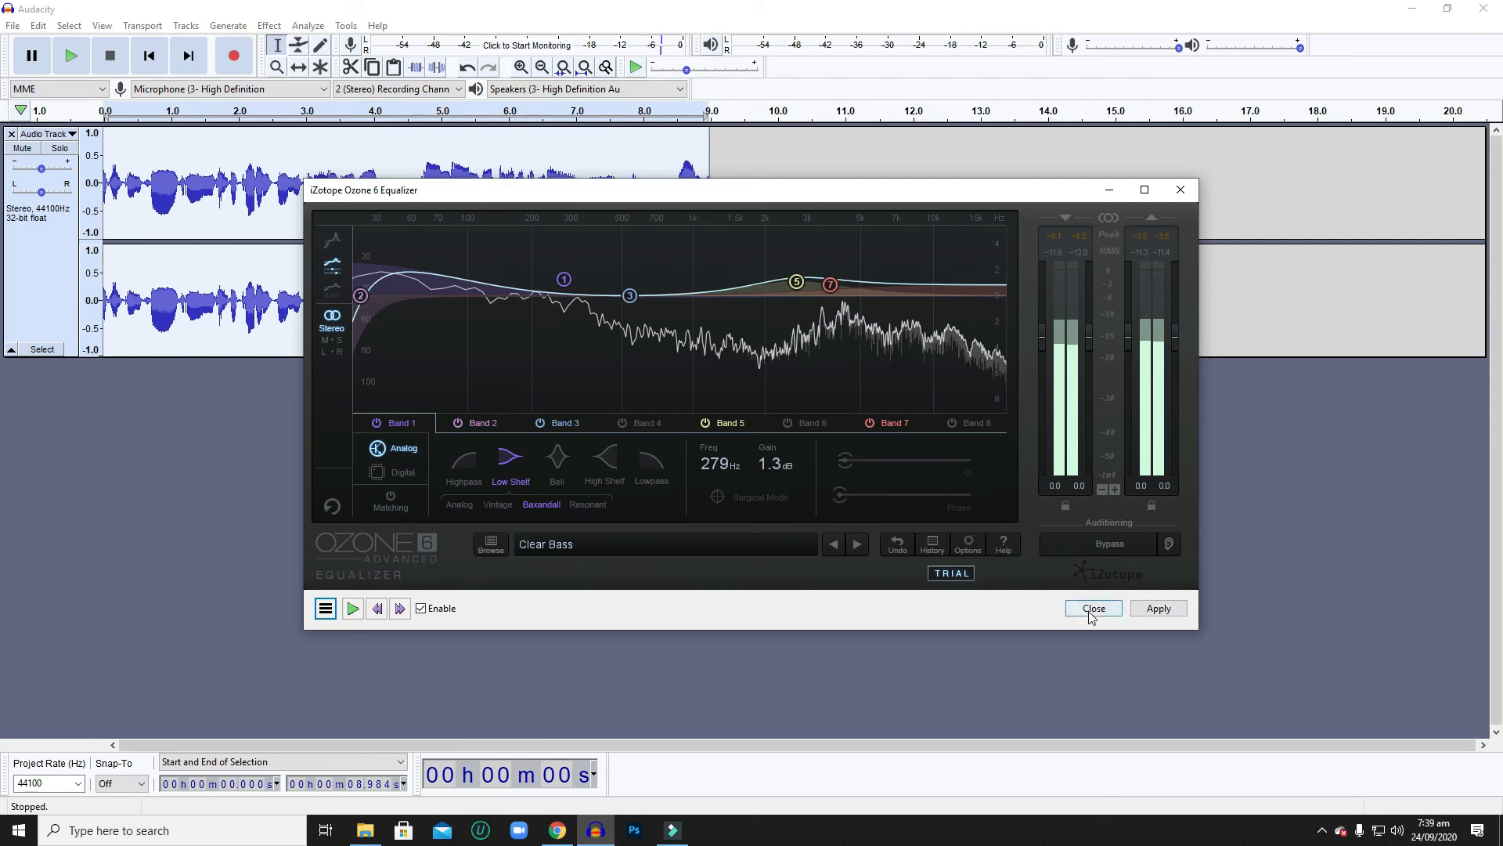
pyautogui.click(1093, 608)
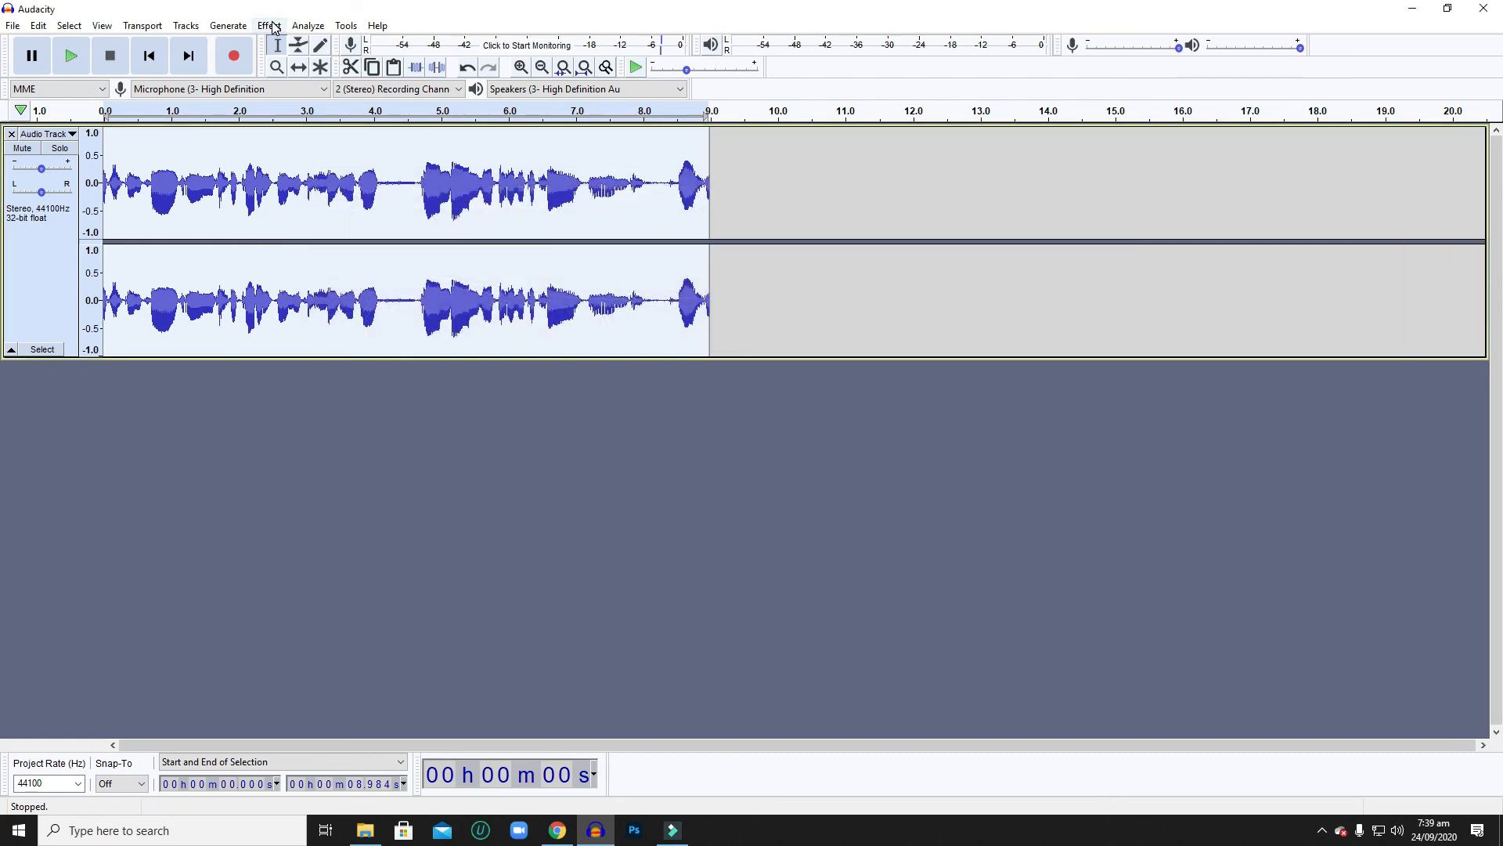
# Open the Effect menu to view the iZotope Ozone 6 entries.
pyautogui.click(268, 25)
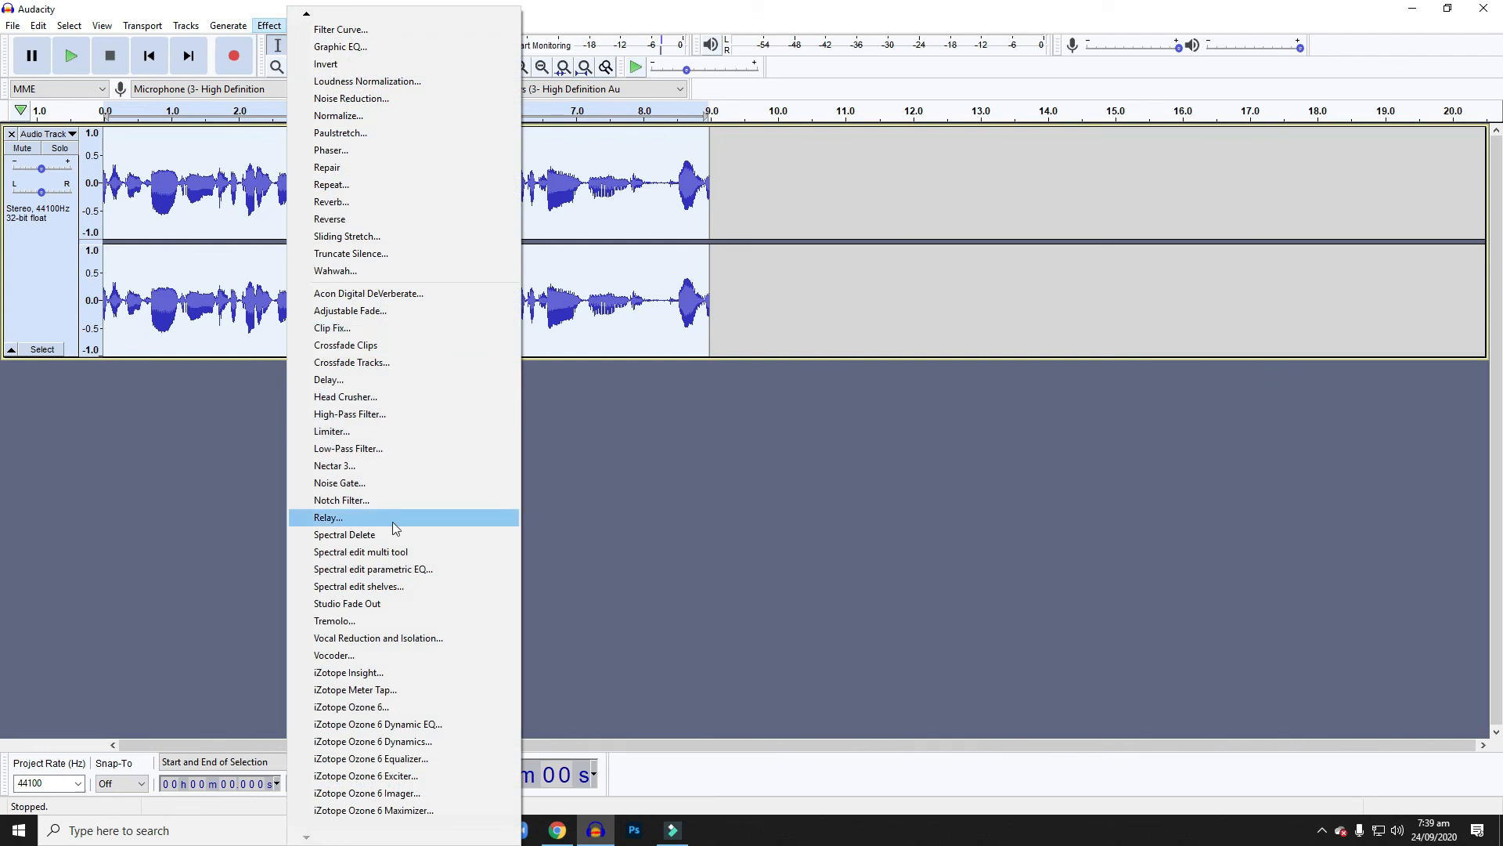
pyautogui.moveTo(363, 712)
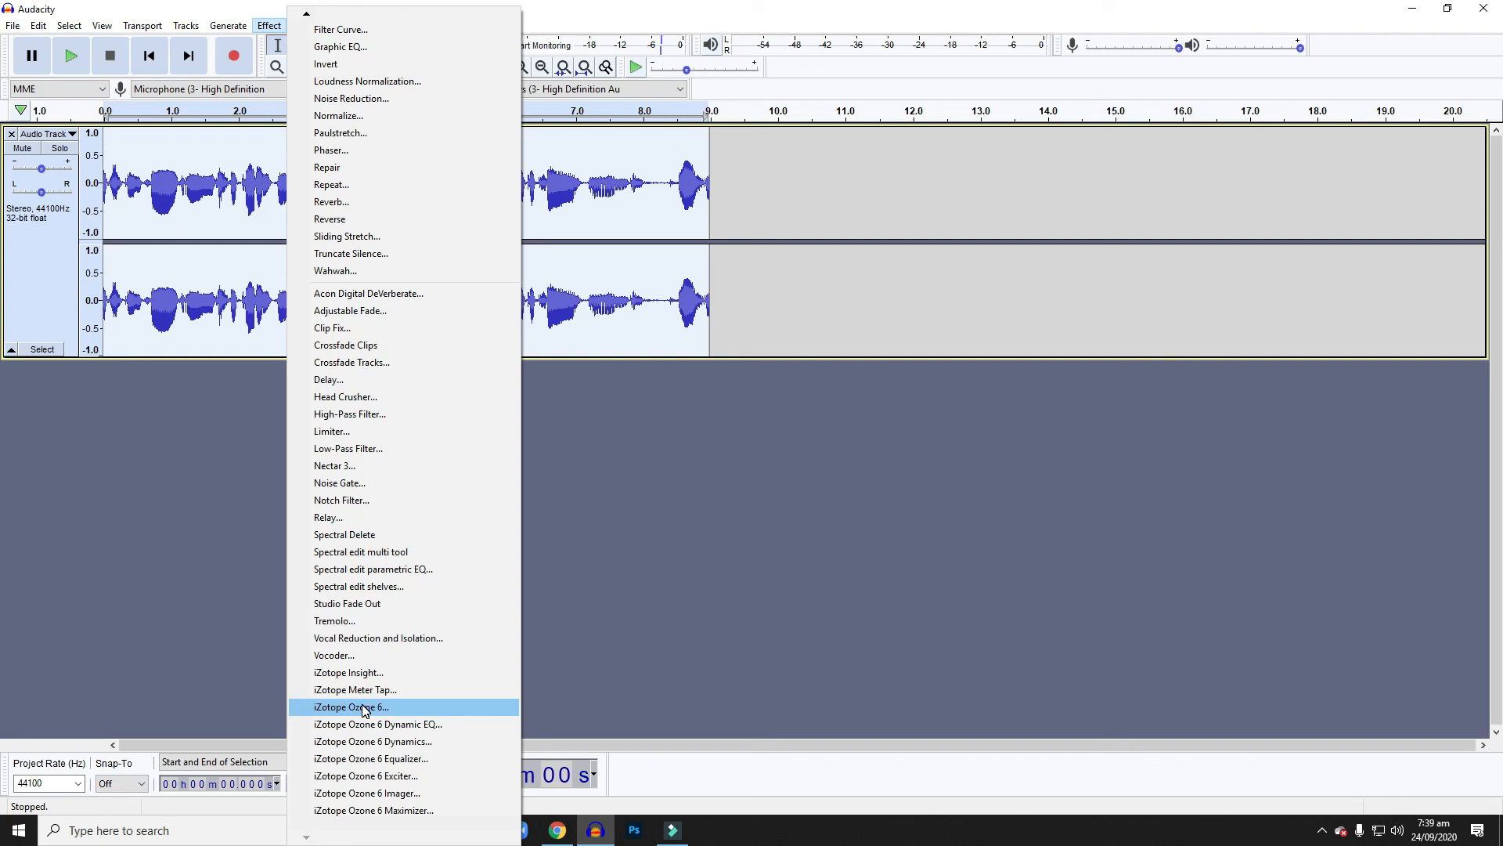
pyautogui.moveTo(364, 689)
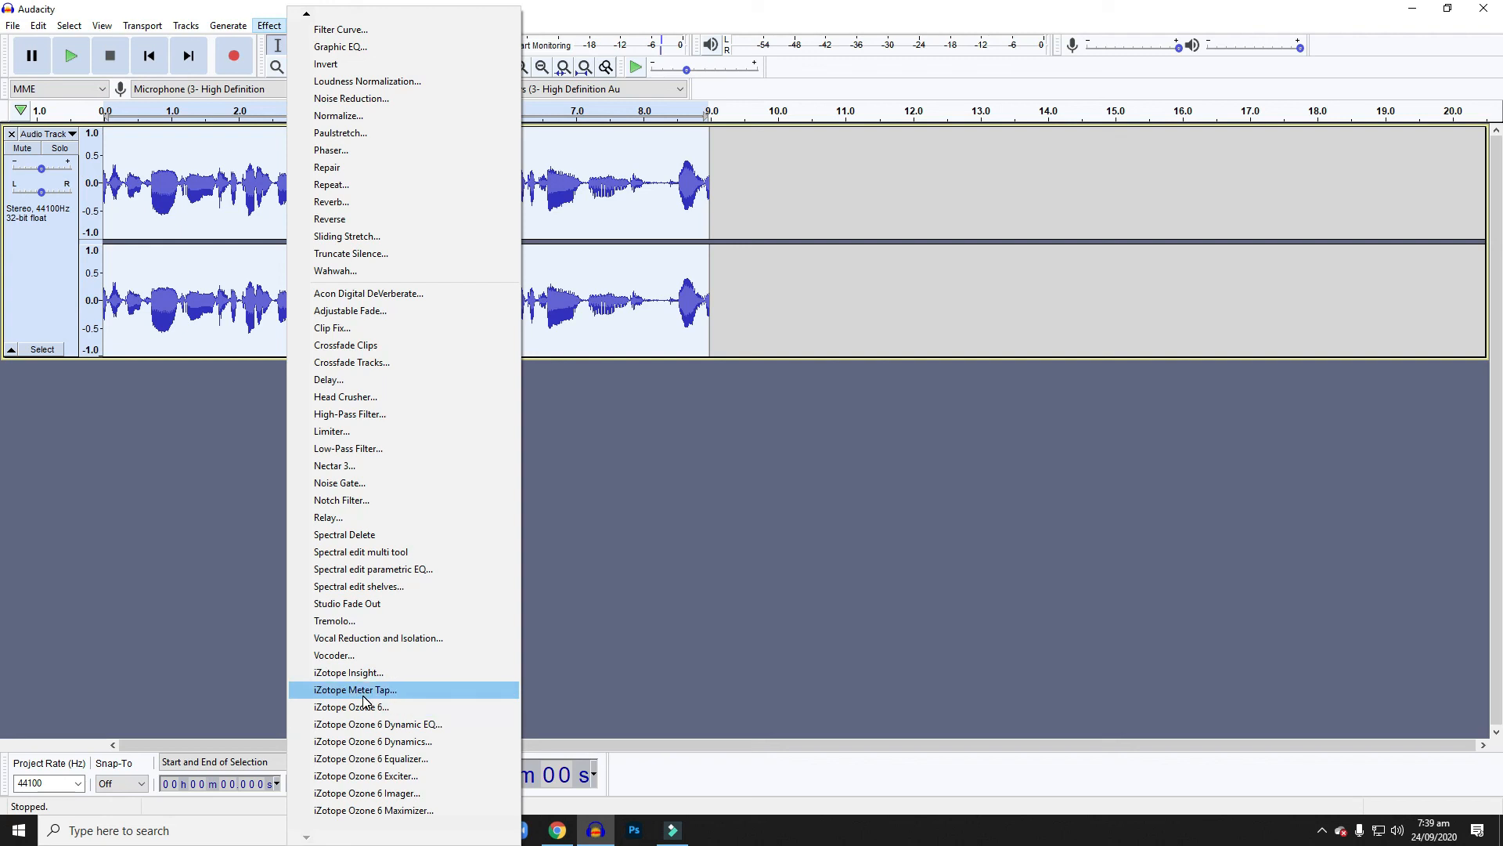
pyautogui.moveTo(351, 706)
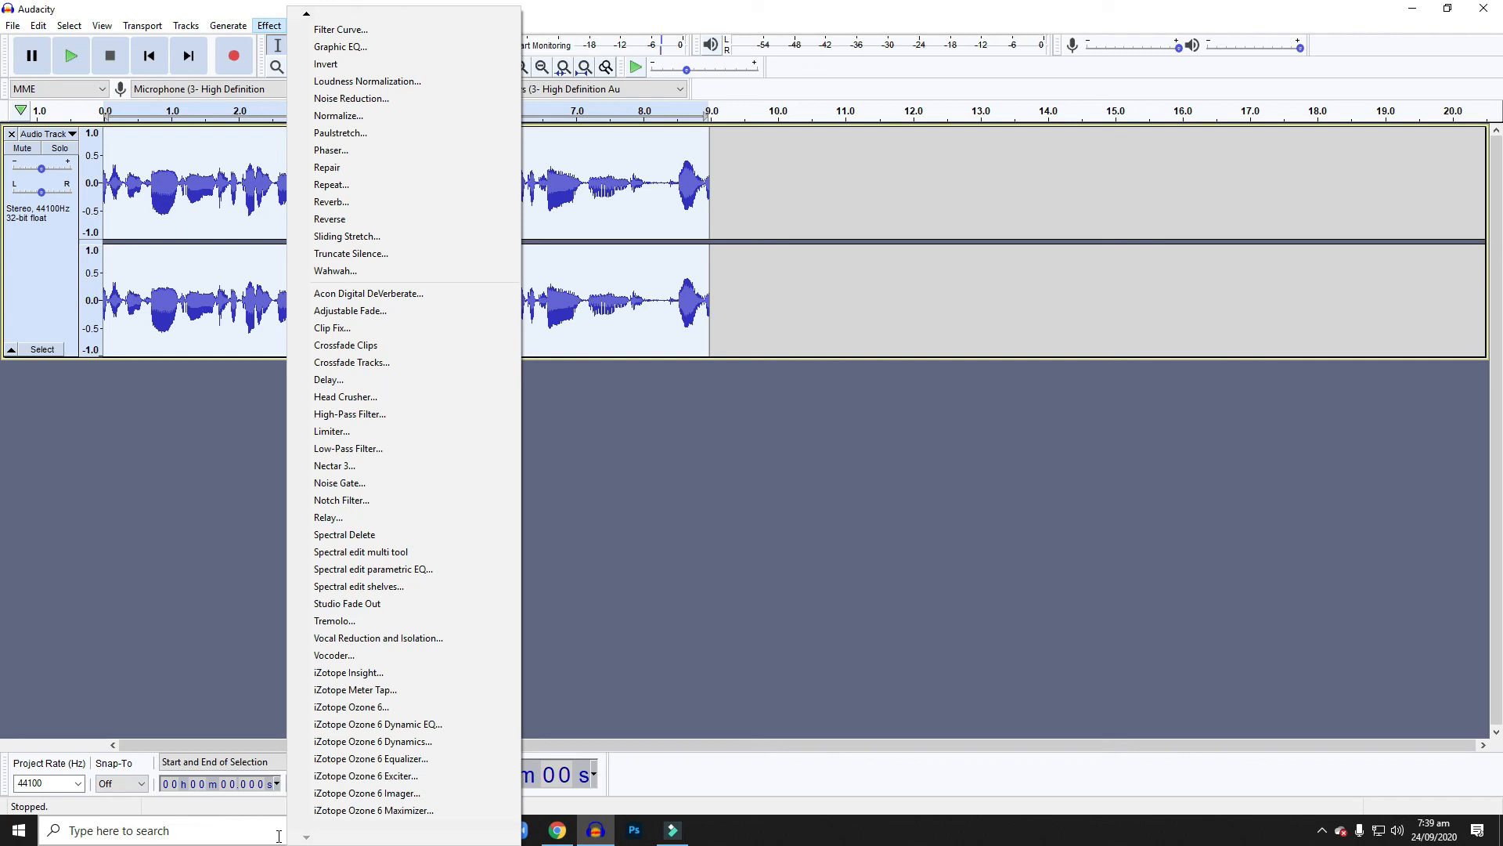
pyautogui.moveTo(403, 293)
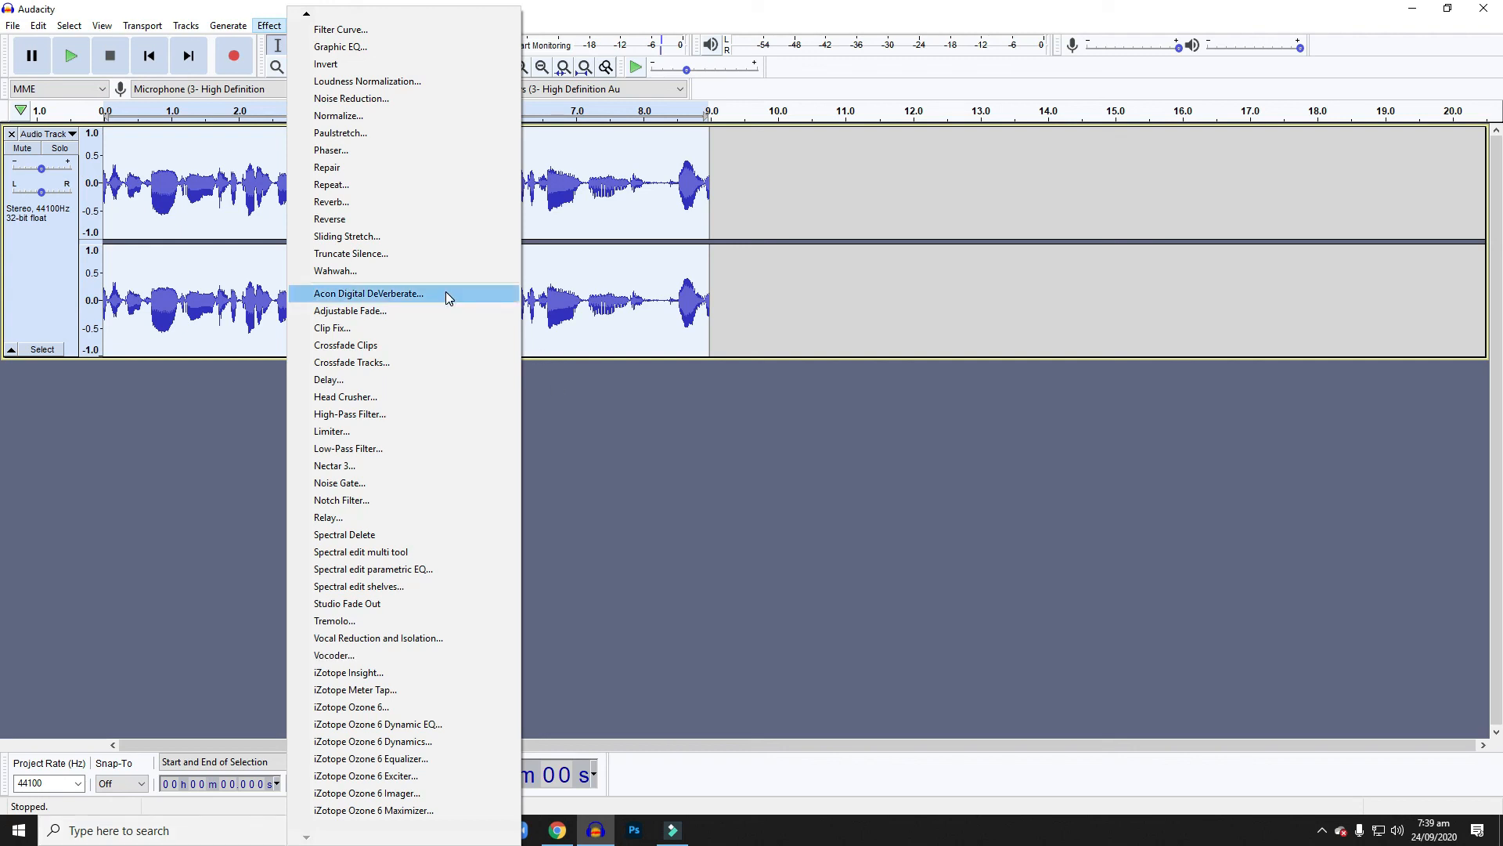